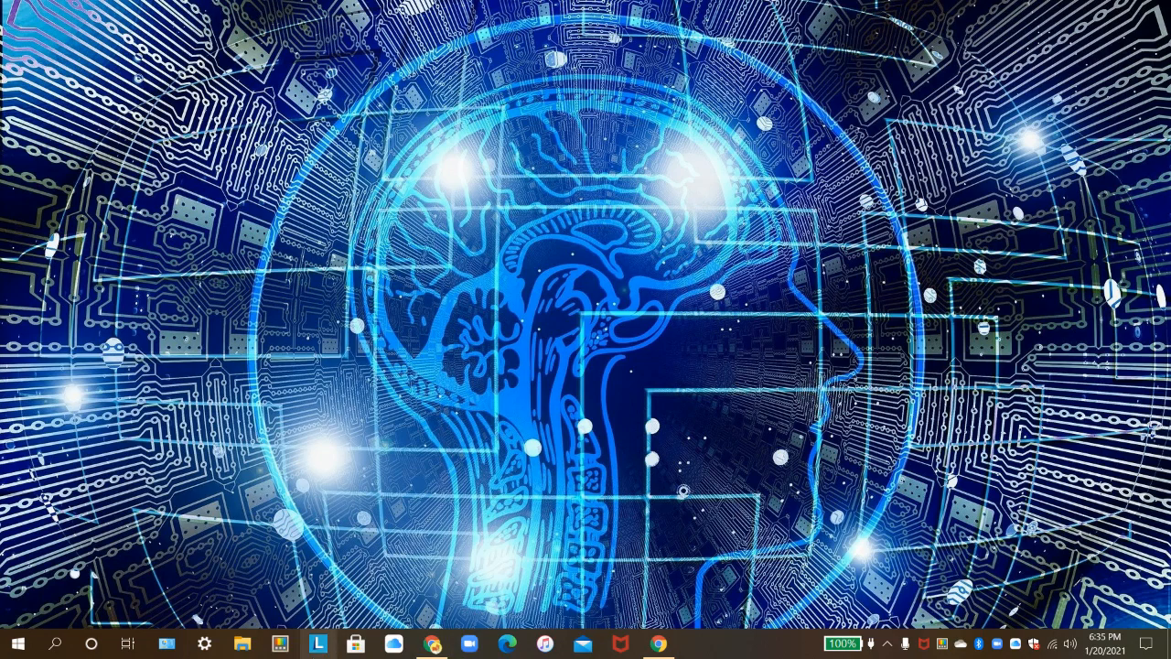
{"action": "mouse_move", "coordinate": [242, 643]}
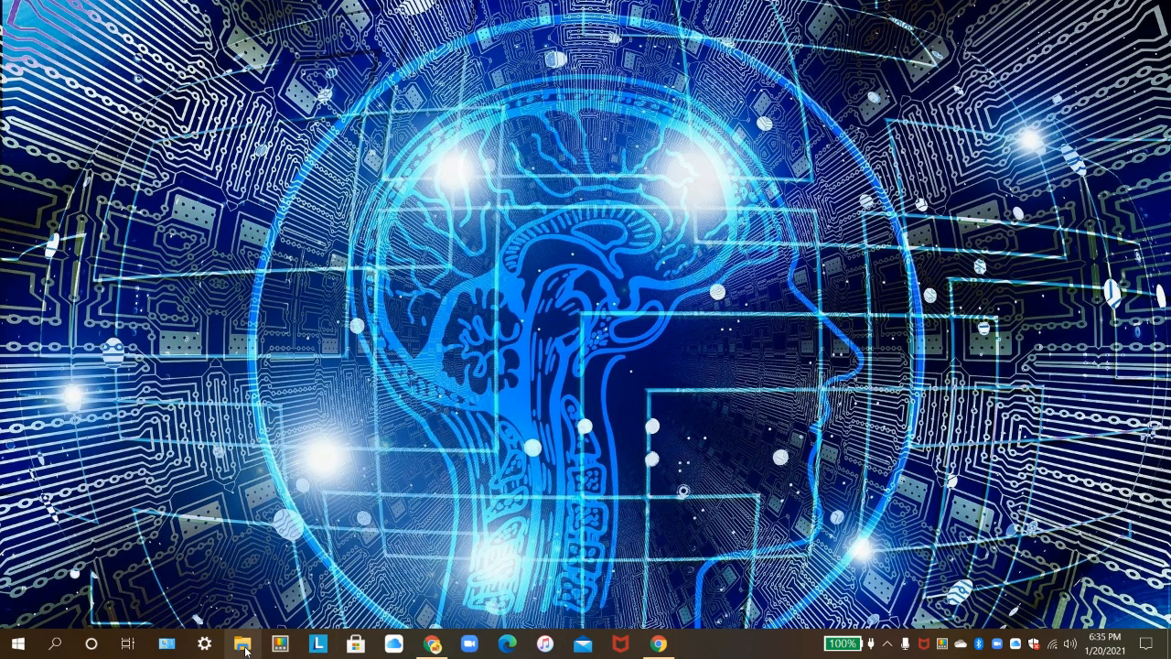
- Open File Explorer on This PC to list its folders and drives
{"action": "left_click", "coordinate": [243, 645]}
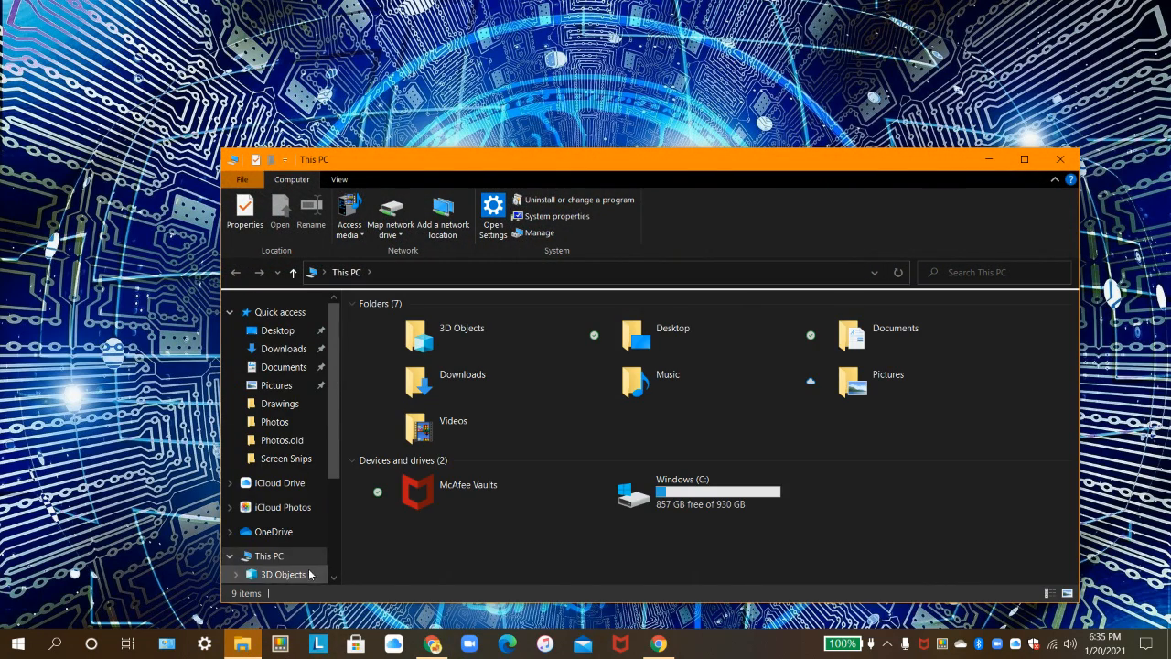
{"action": "left_click", "coordinate": [269, 556]}
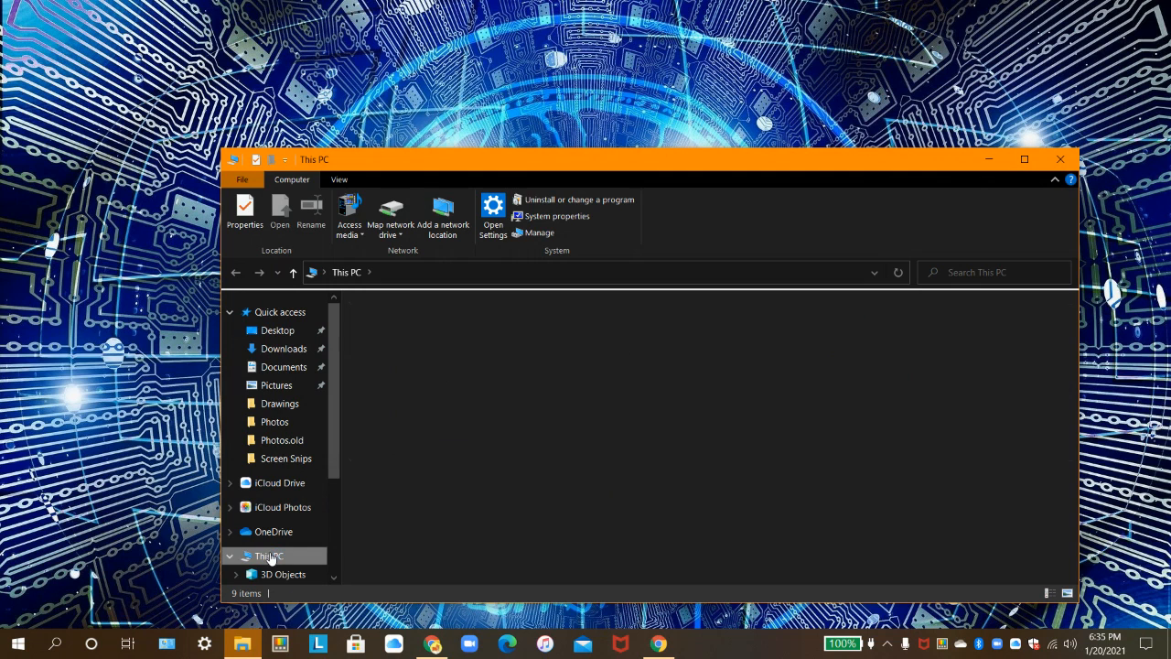
{"action": "left_click", "coordinate": [268, 556]}
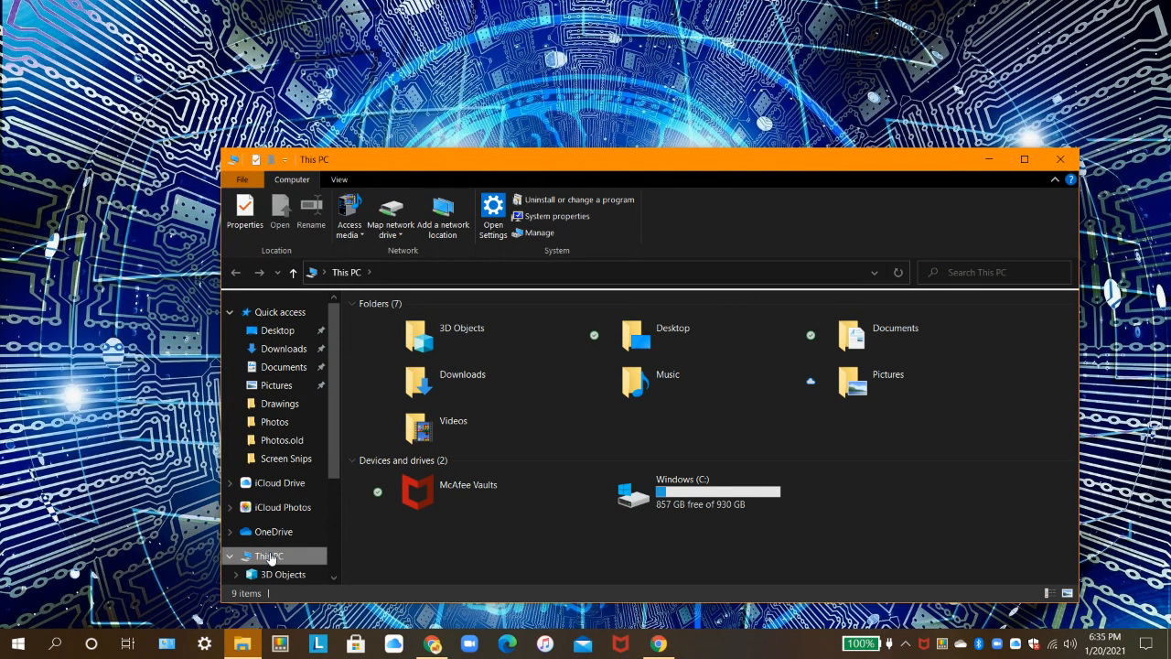
- Select the McAfee Vaults drive under Devices and drives
{"action": "left_click", "coordinate": [467, 491]}
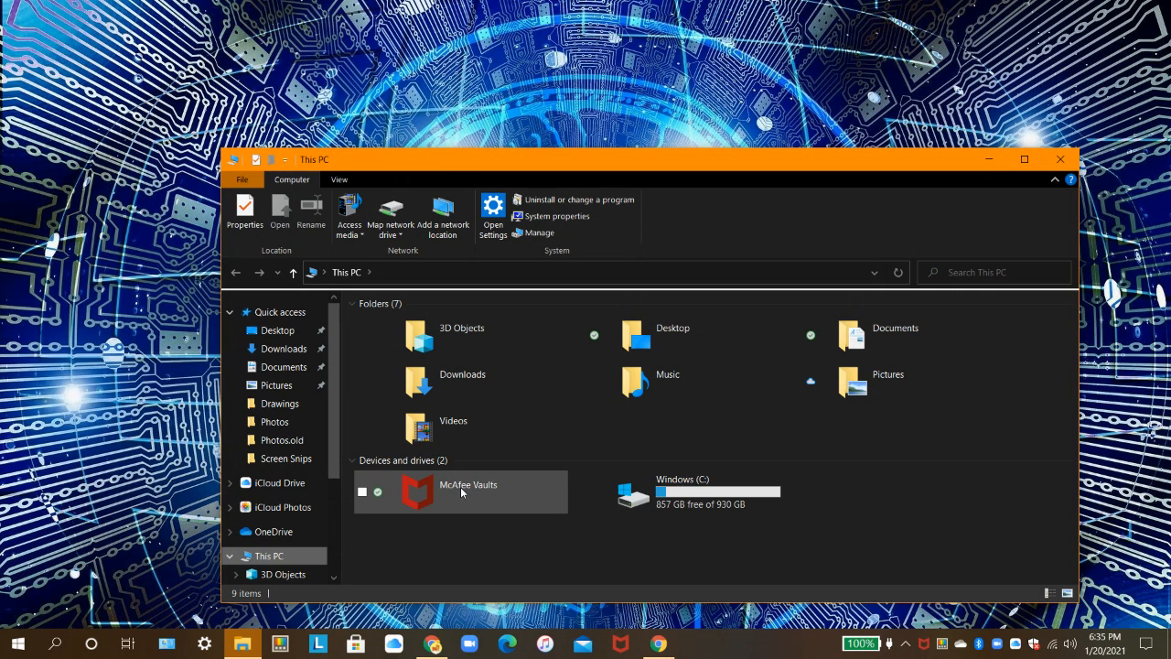
{"action": "mouse_move", "coordinate": [462, 493]}
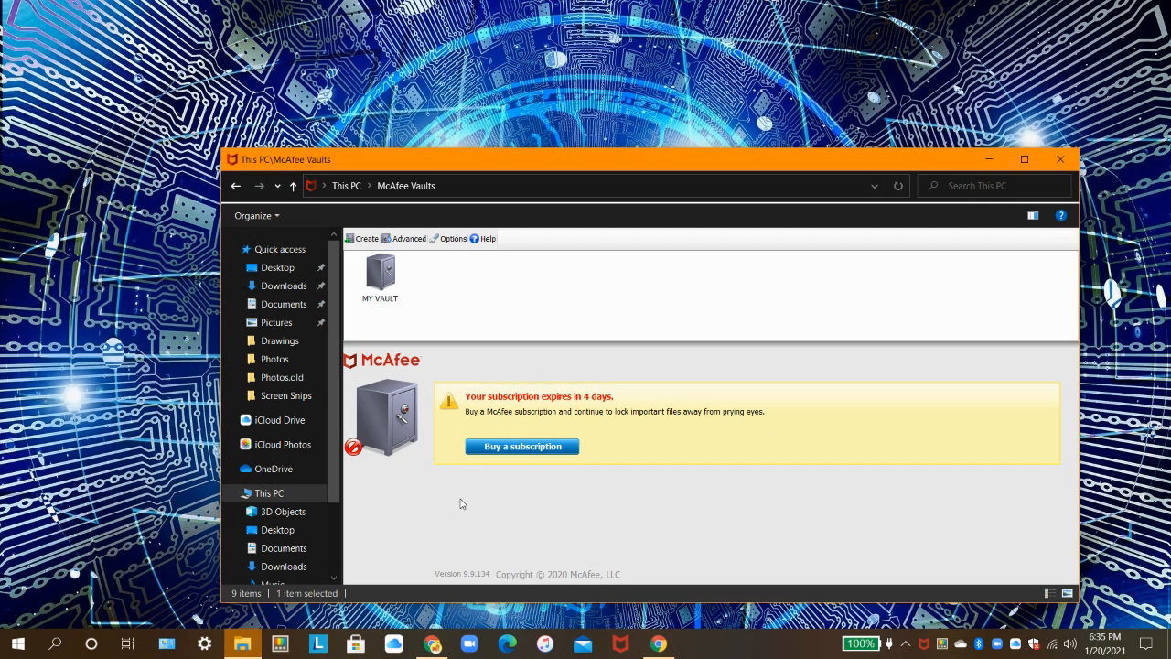
- Start the Create a Vault Wizard and raise the vault size to 500 MB
{"action": "left_click", "coordinate": [366, 238]}
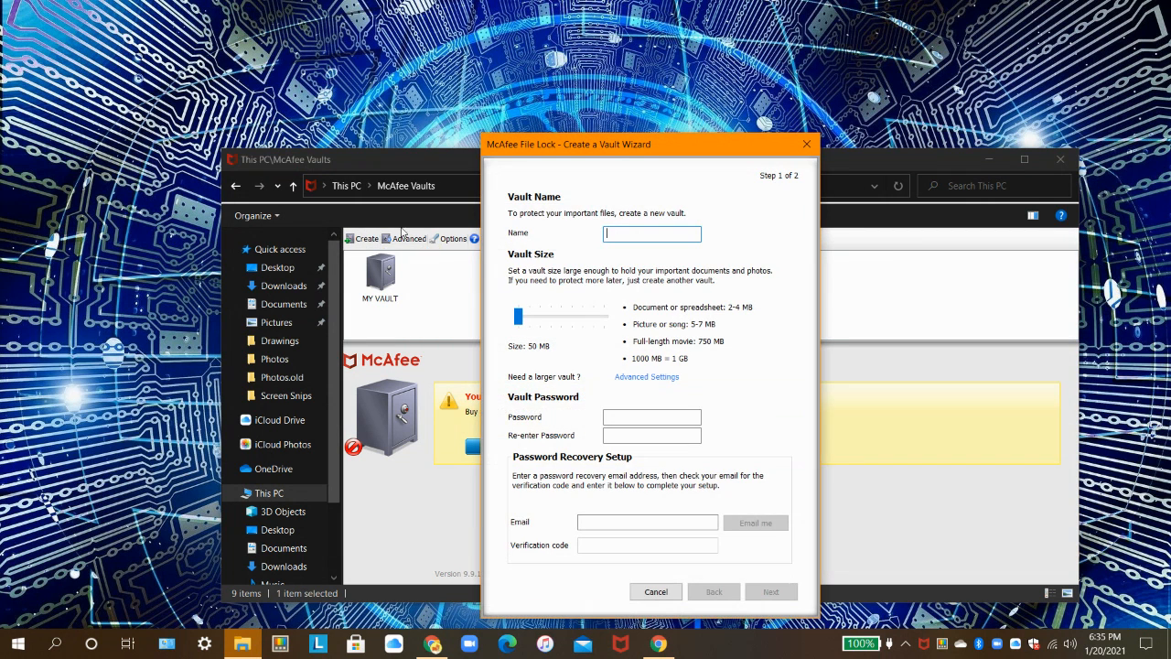
{"action": "mouse_move", "coordinate": [638, 248]}
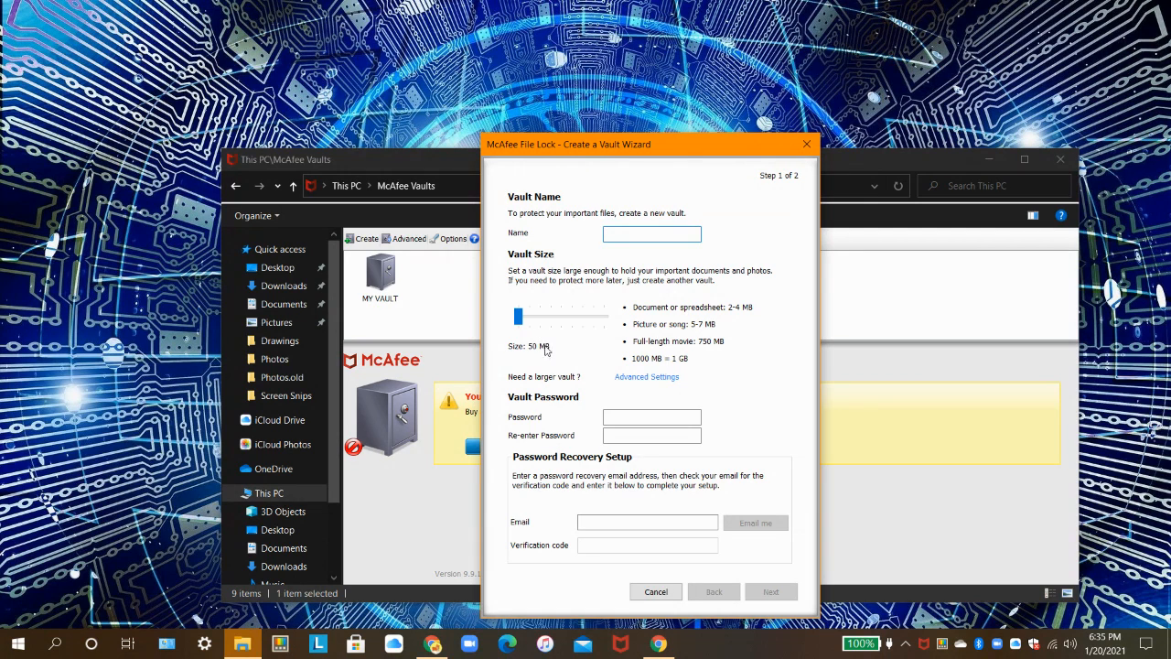
{"action": "mouse_move", "coordinate": [521, 343]}
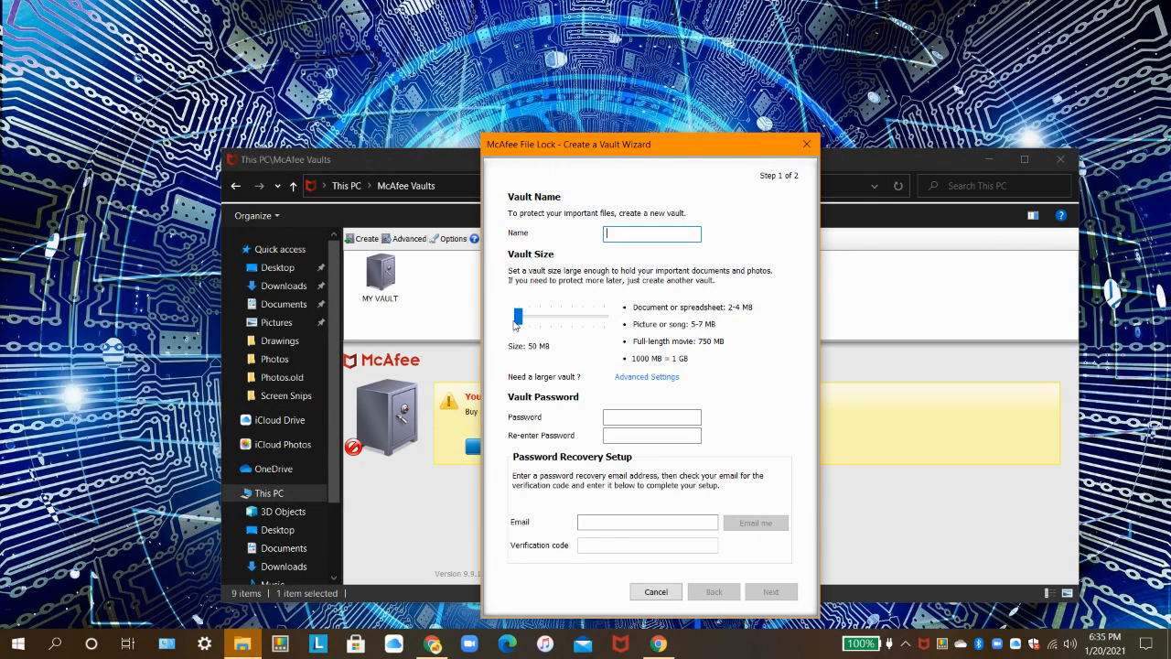
{"action": "left_click_drag", "start_coordinate": [518, 315], "coordinate": [529, 316]}
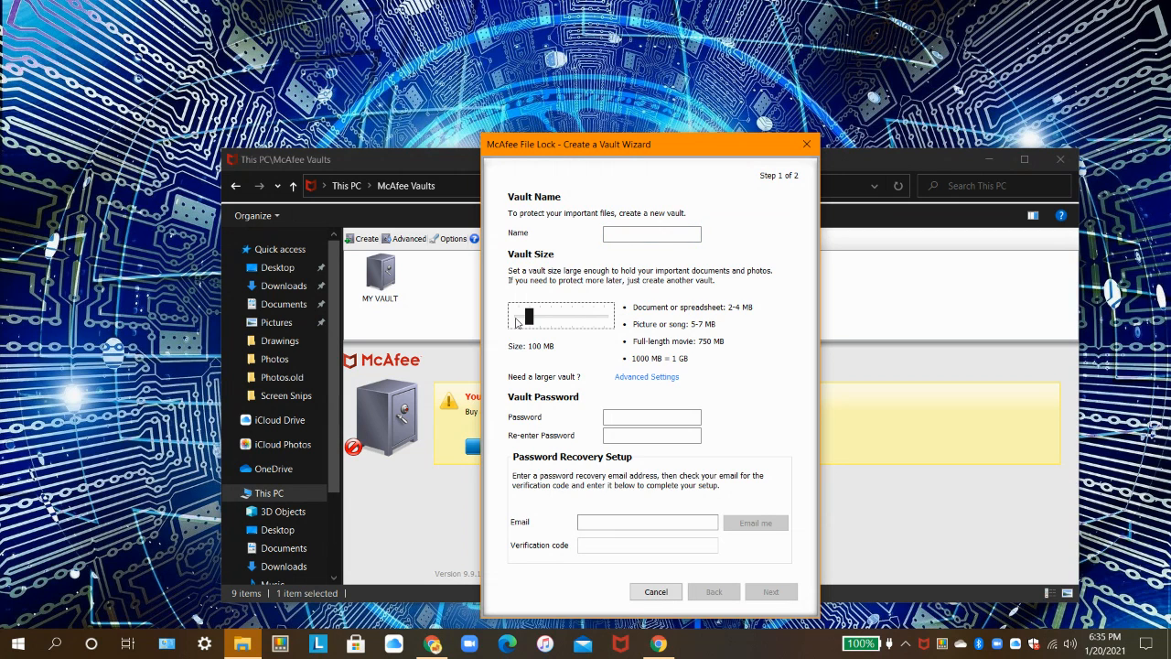
{"action": "left_click_drag", "start_coordinate": [529, 315], "coordinate": [539, 316]}
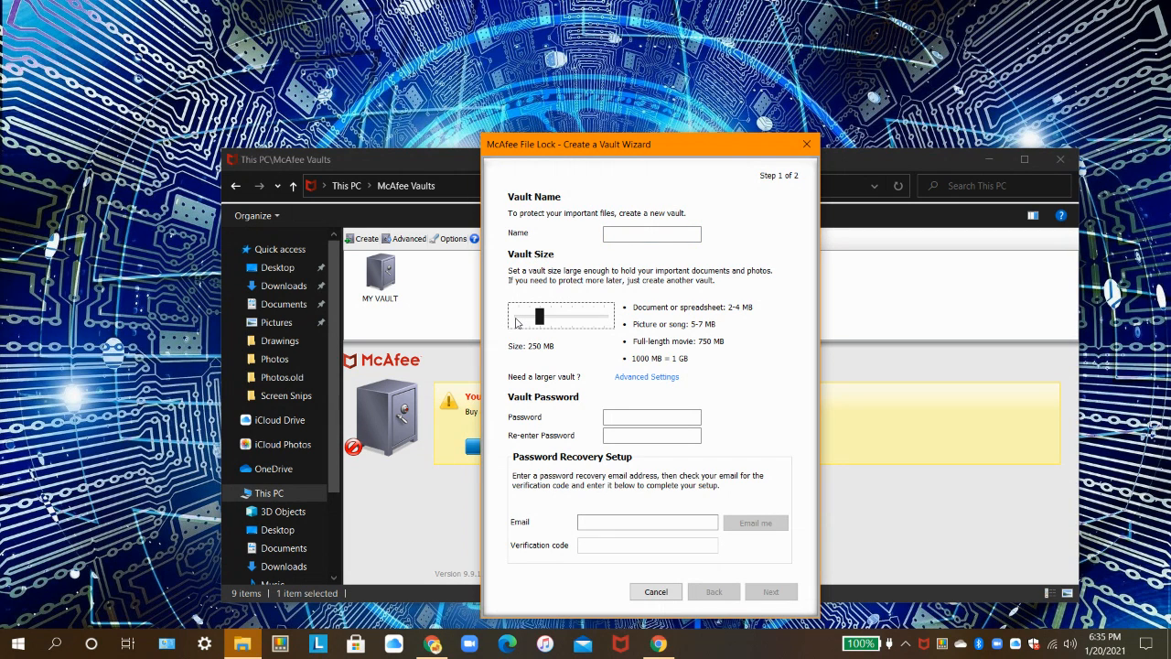
{"action": "left_click_drag", "start_coordinate": [538, 316], "coordinate": [552, 316]}
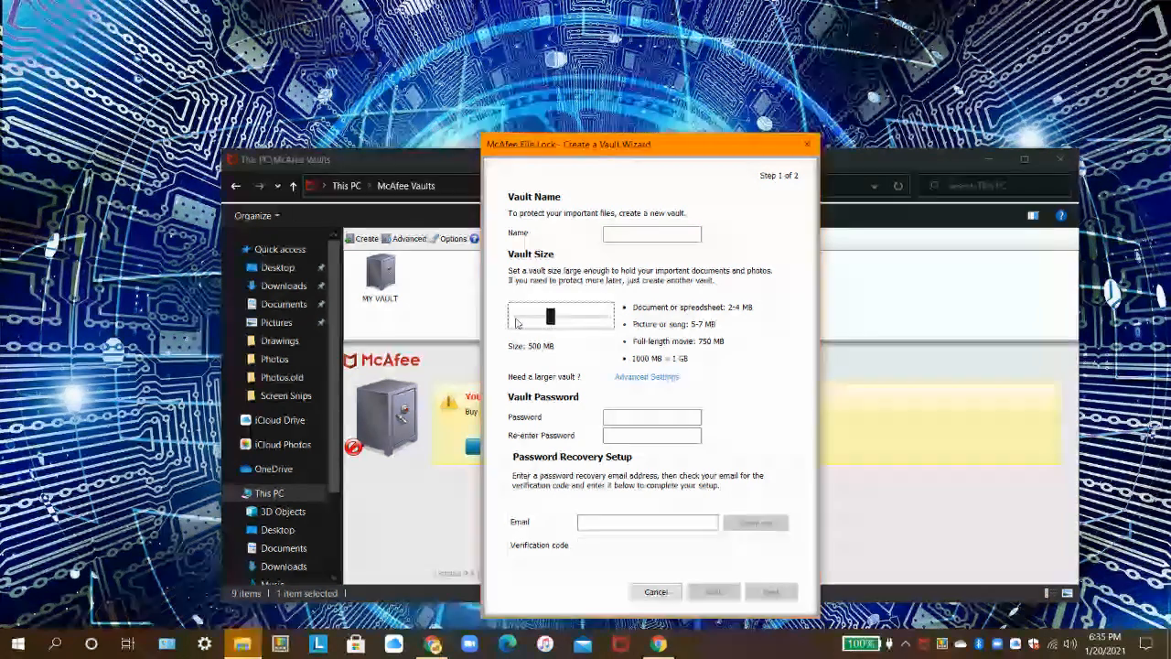
- Keep raising the Vault Size slider through 1, 1.5 and 2 GB to 4 GB
{"action": "left_click_drag", "start_coordinate": [536, 315], "coordinate": [561, 315]}
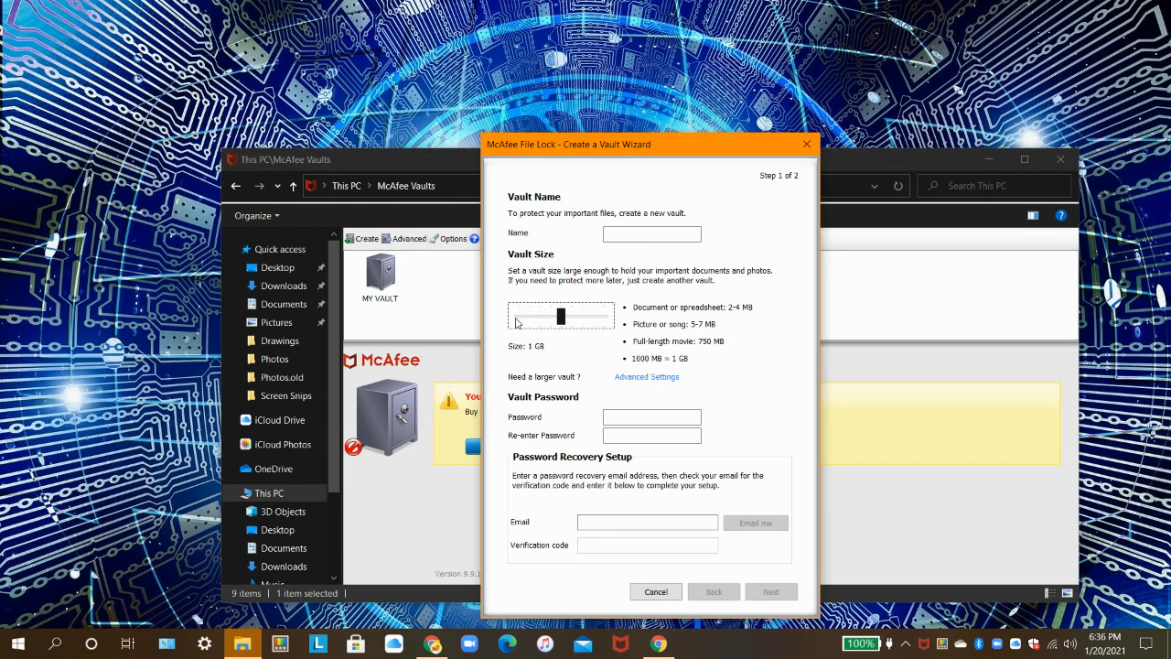
{"action": "left_click_drag", "start_coordinate": [560, 316], "coordinate": [572, 316]}
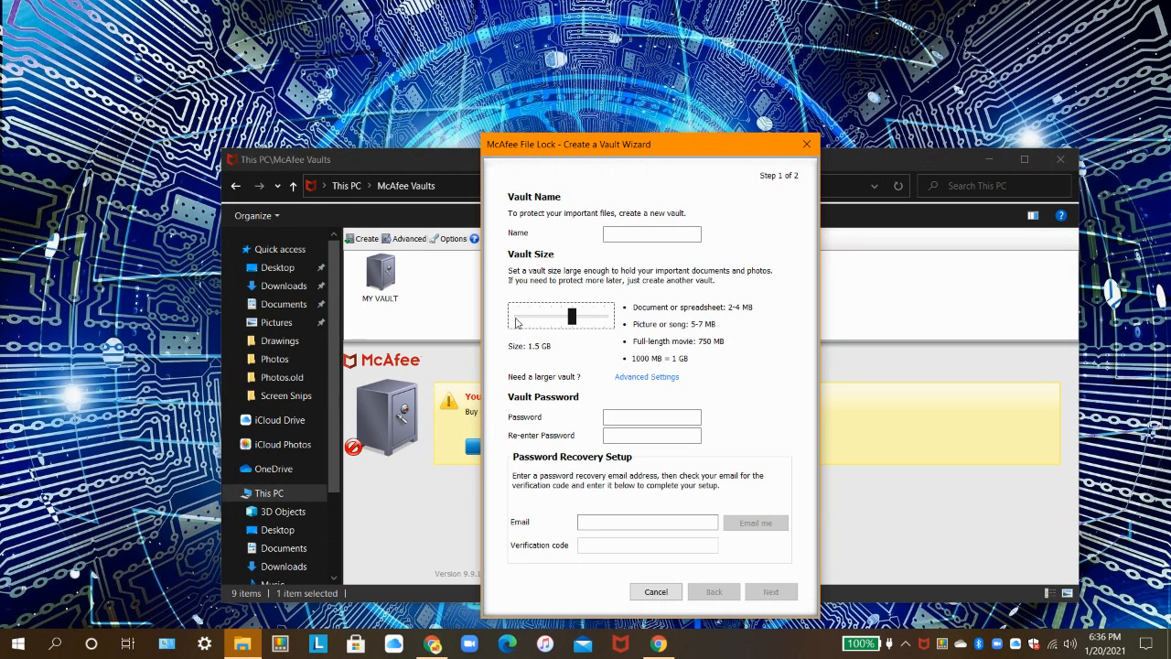
{"action": "left_click_drag", "start_coordinate": [572, 316], "coordinate": [581, 316]}
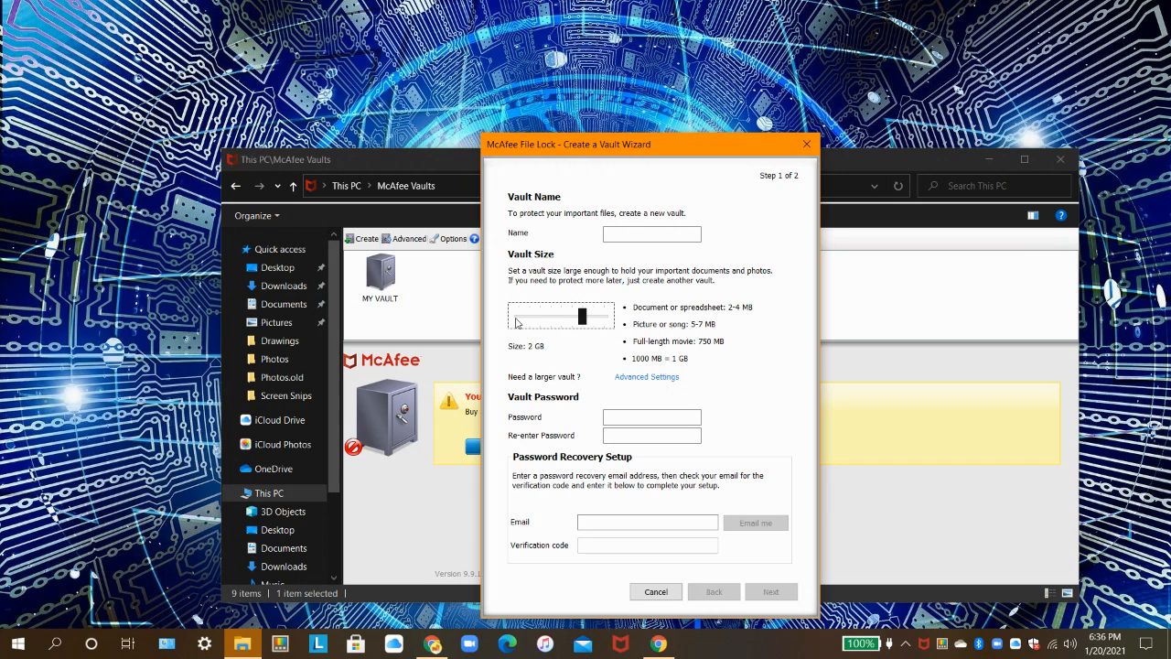
{"action": "left_click_drag", "start_coordinate": [582, 316], "coordinate": [604, 316]}
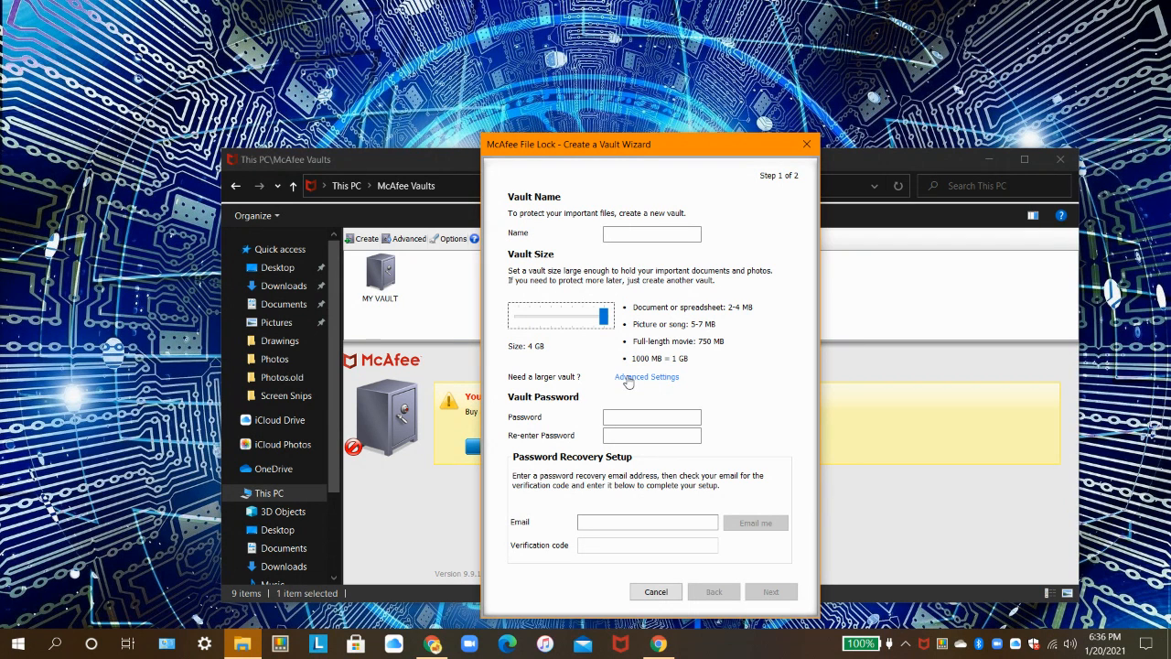
{"action": "left_click", "coordinate": [647, 376]}
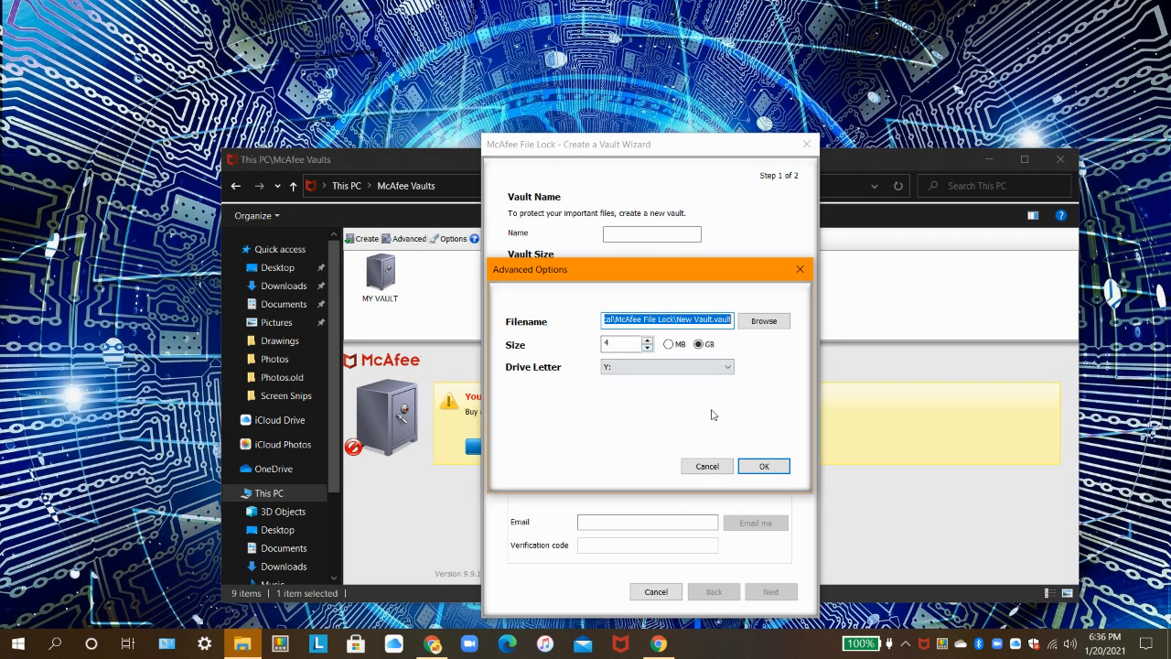
{"action": "left_click", "coordinate": [764, 465]}
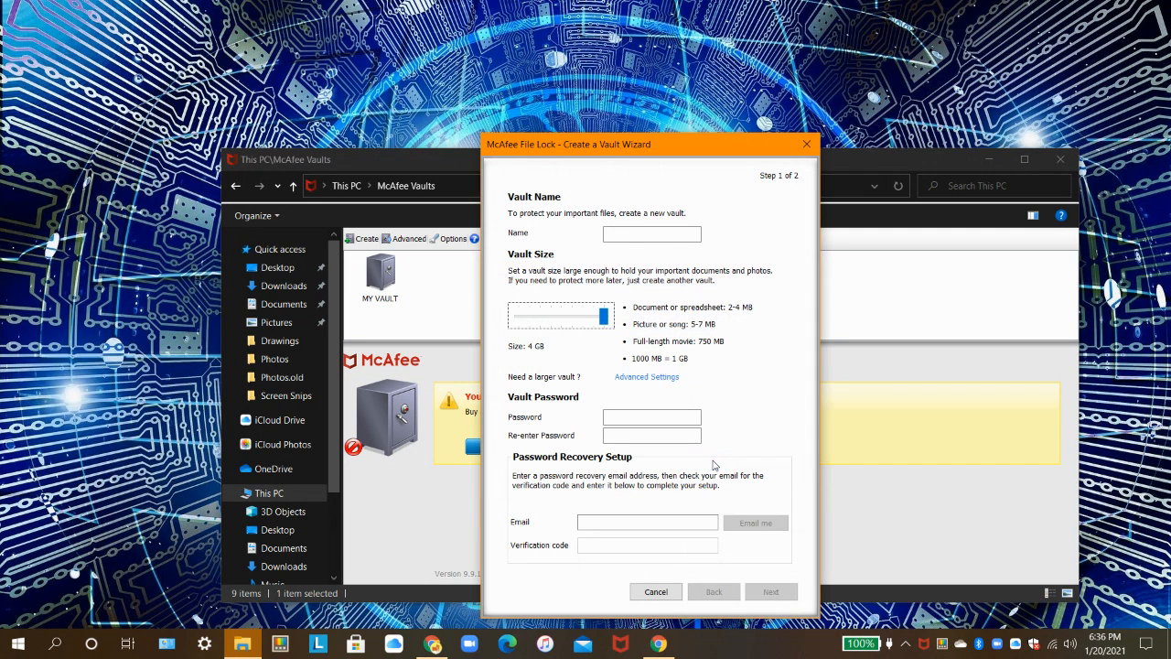
{"action": "mouse_move", "coordinate": [662, 388]}
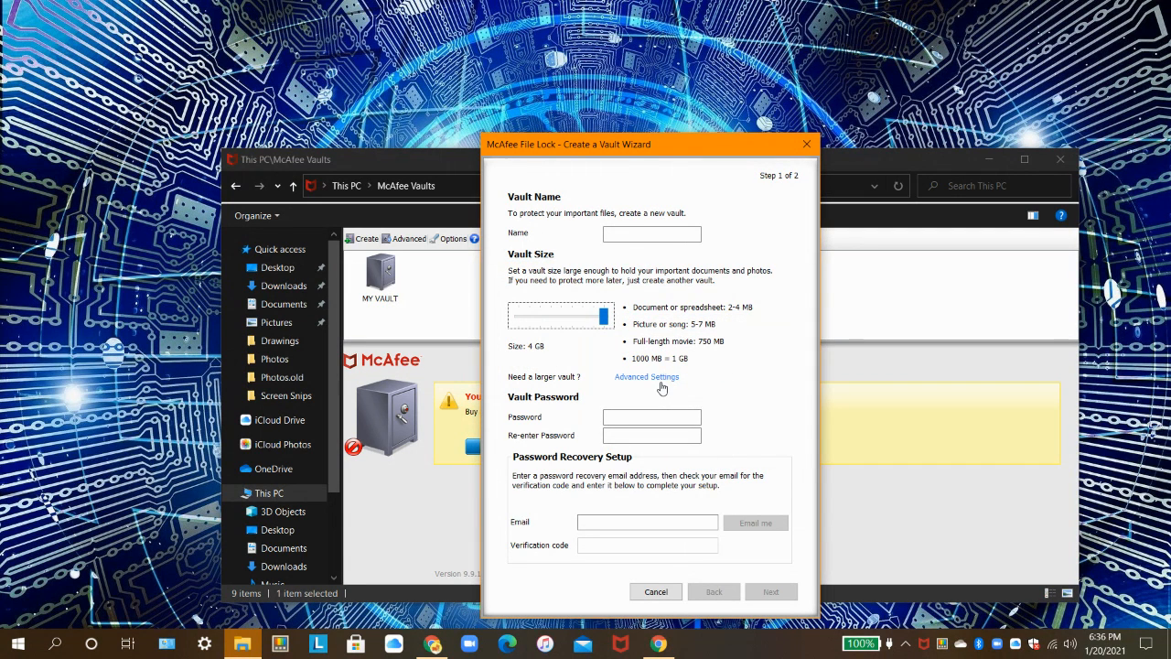
{"action": "mouse_move", "coordinate": [653, 367]}
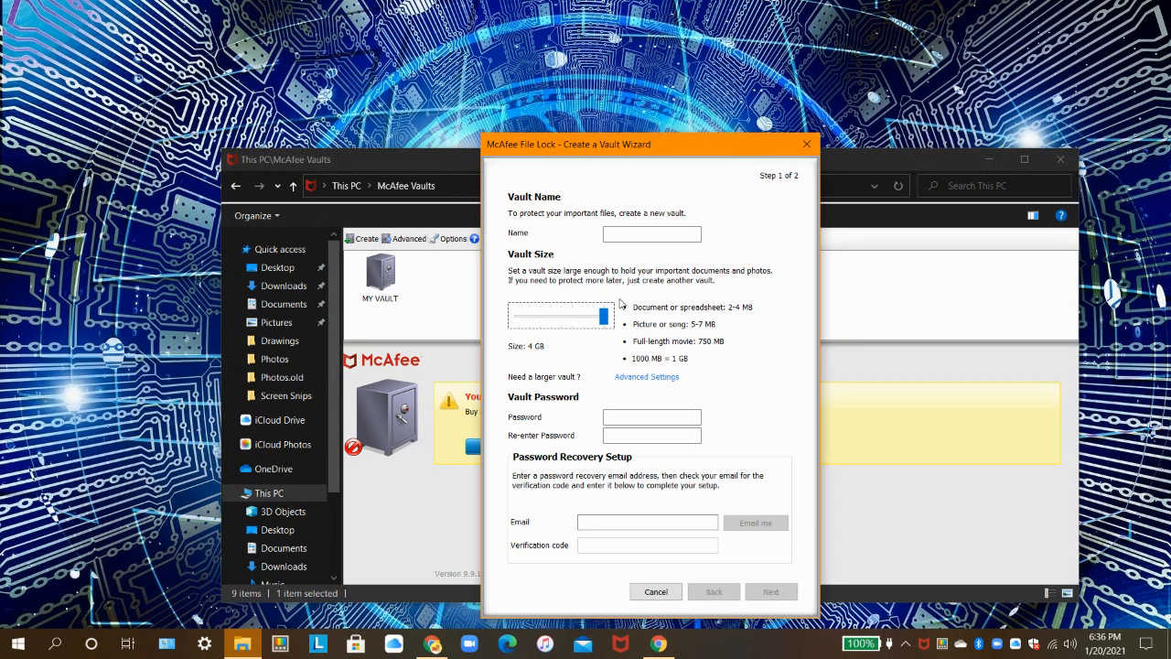
{"action": "mouse_move", "coordinate": [627, 318]}
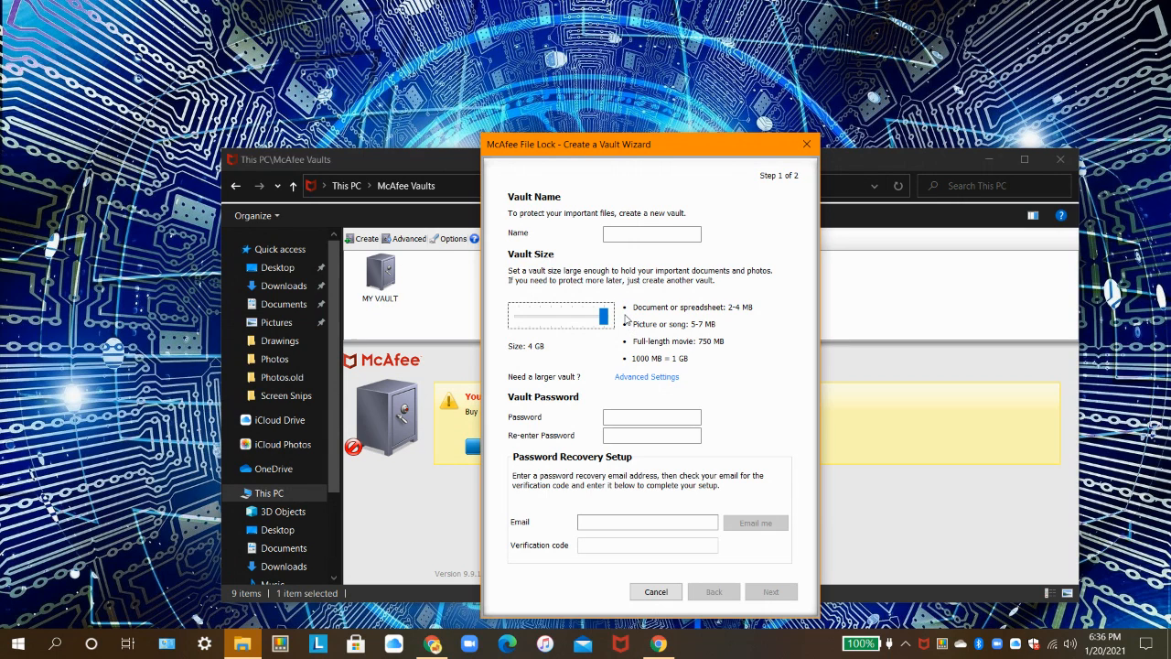
{"action": "mouse_move", "coordinate": [722, 318]}
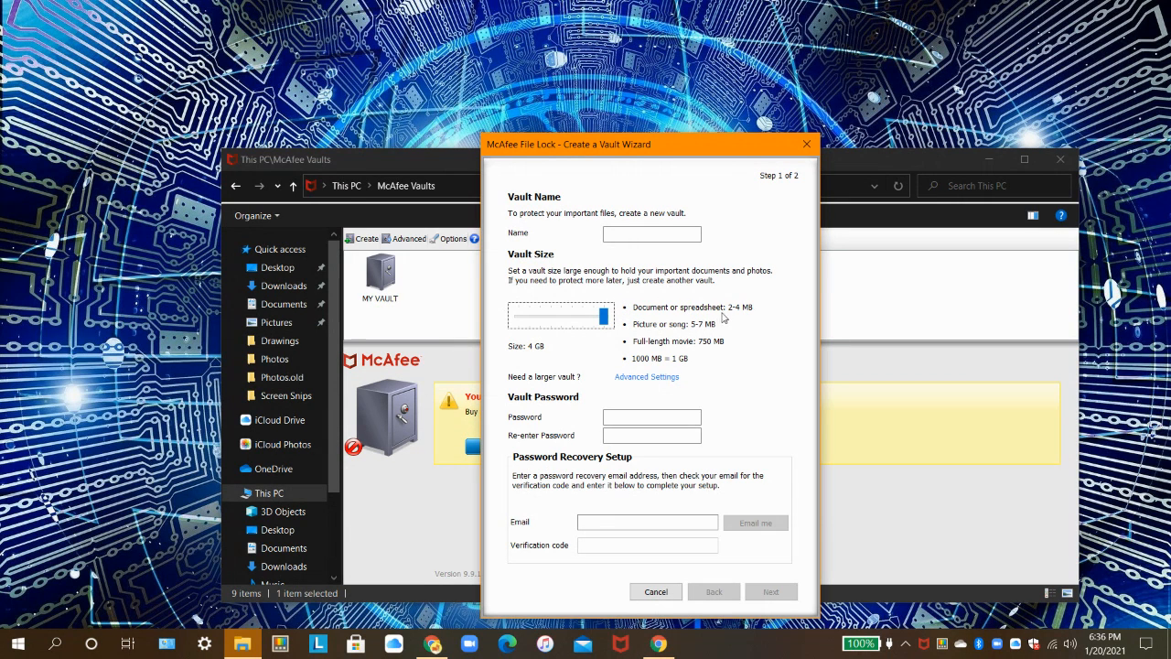
{"action": "mouse_move", "coordinate": [724, 316]}
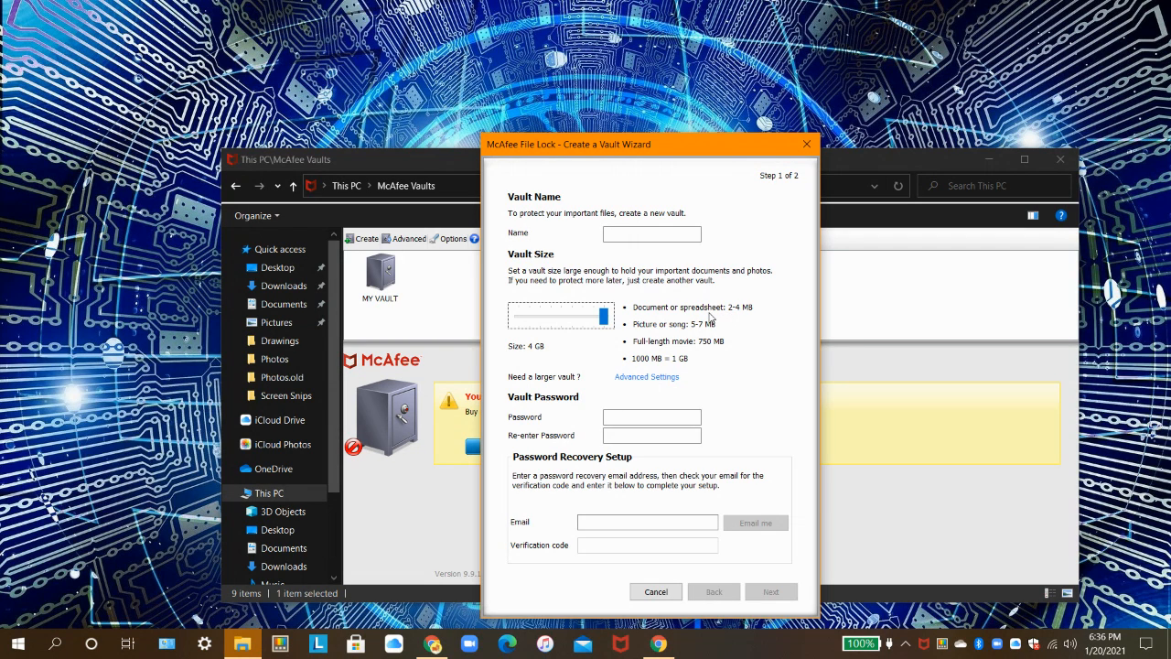
{"action": "mouse_move", "coordinate": [704, 338]}
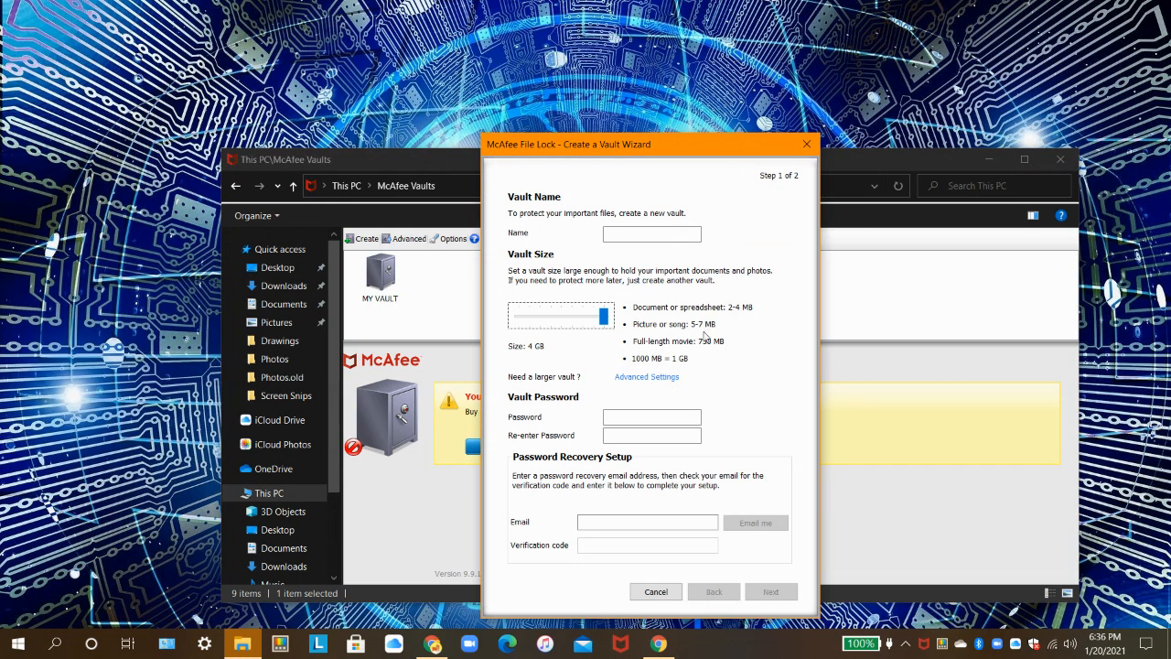
{"action": "mouse_move", "coordinate": [702, 350]}
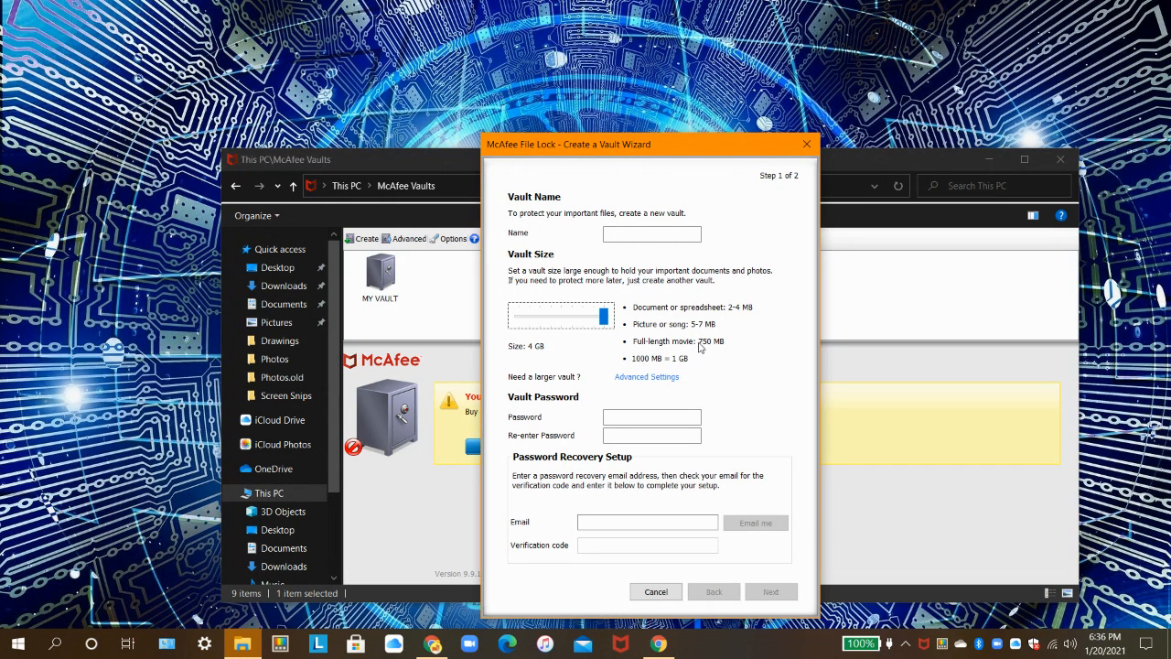
{"action": "mouse_move", "coordinate": [607, 350]}
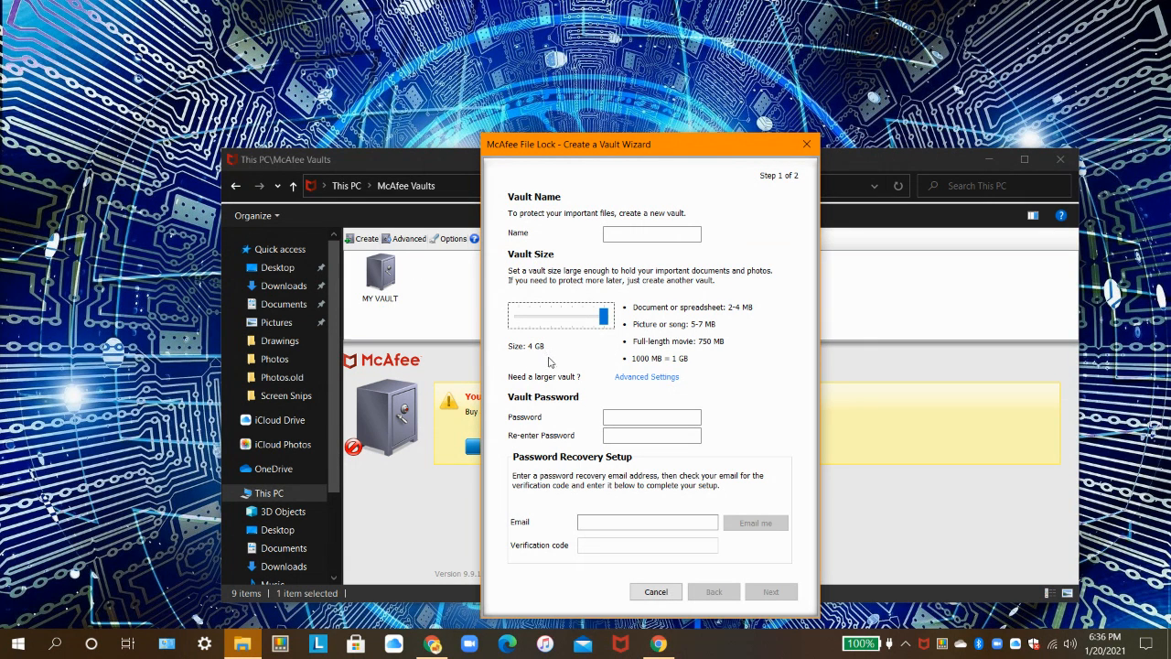
{"action": "mouse_move", "coordinate": [629, 341]}
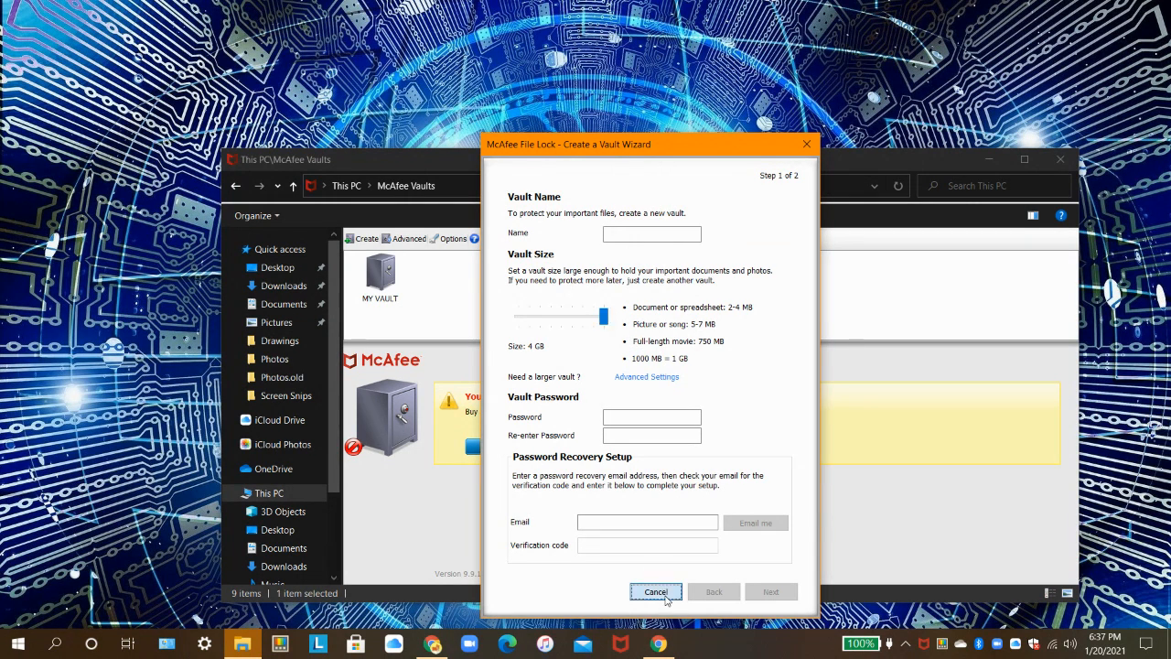
- Cancel the Create a Vault Wizard and go to the Downloads folder
{"action": "left_click", "coordinate": [656, 591]}
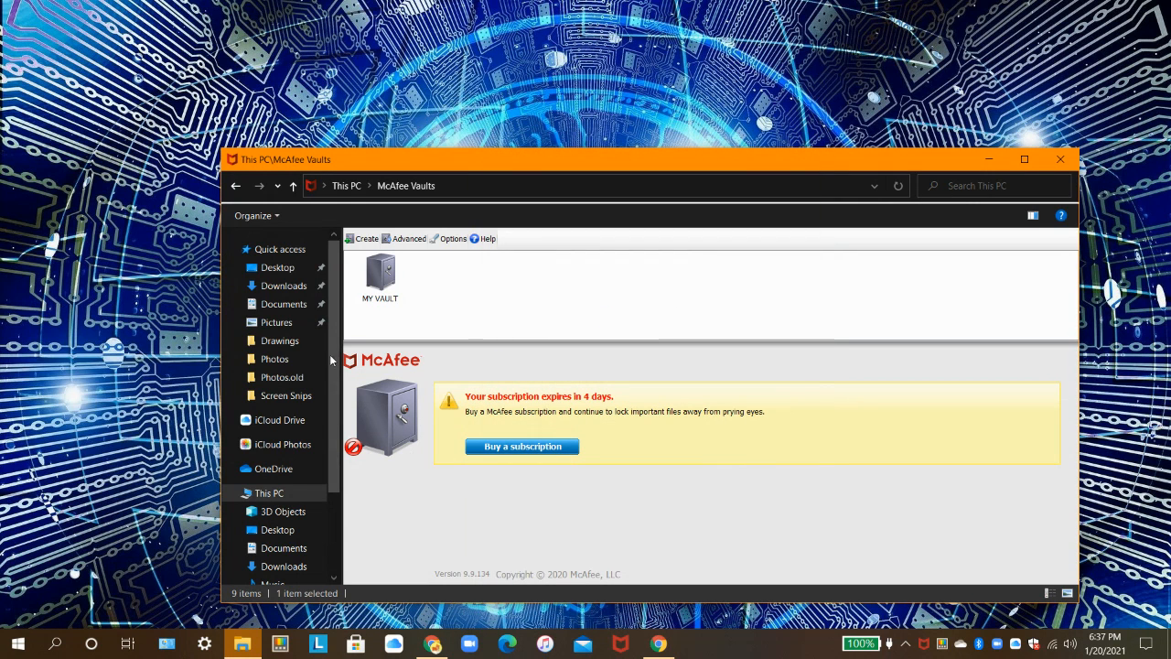
{"action": "left_click", "coordinate": [284, 285]}
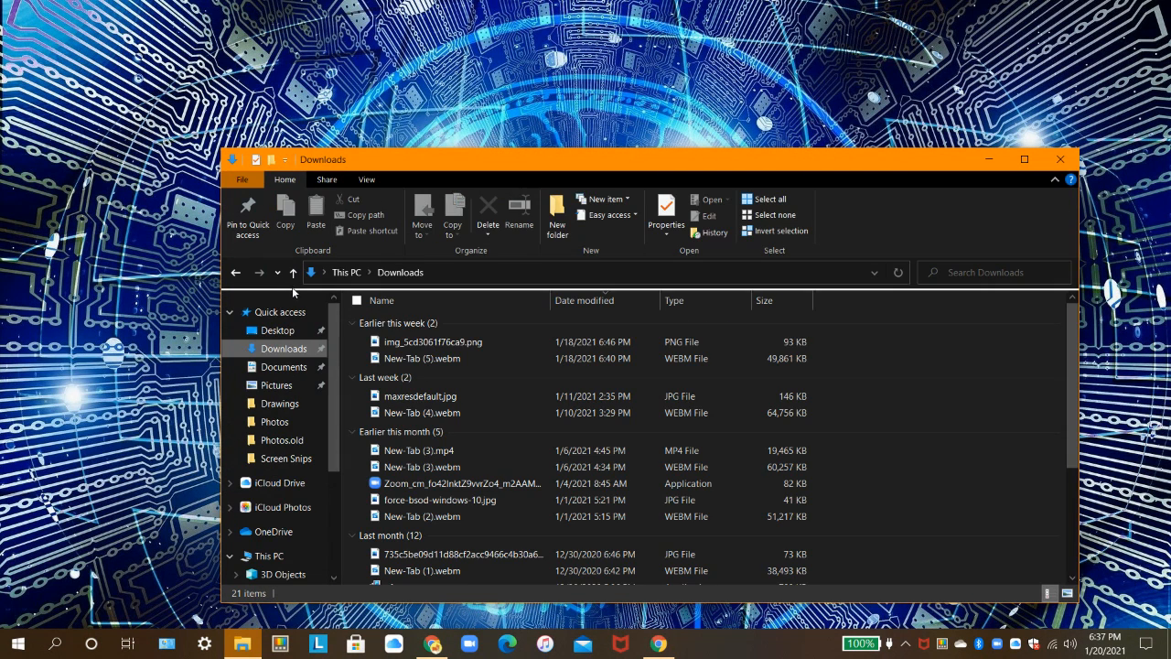
- View and close the downloaded PNG's properties, then return to McAfee Vaults
{"action": "left_click", "coordinate": [433, 341]}
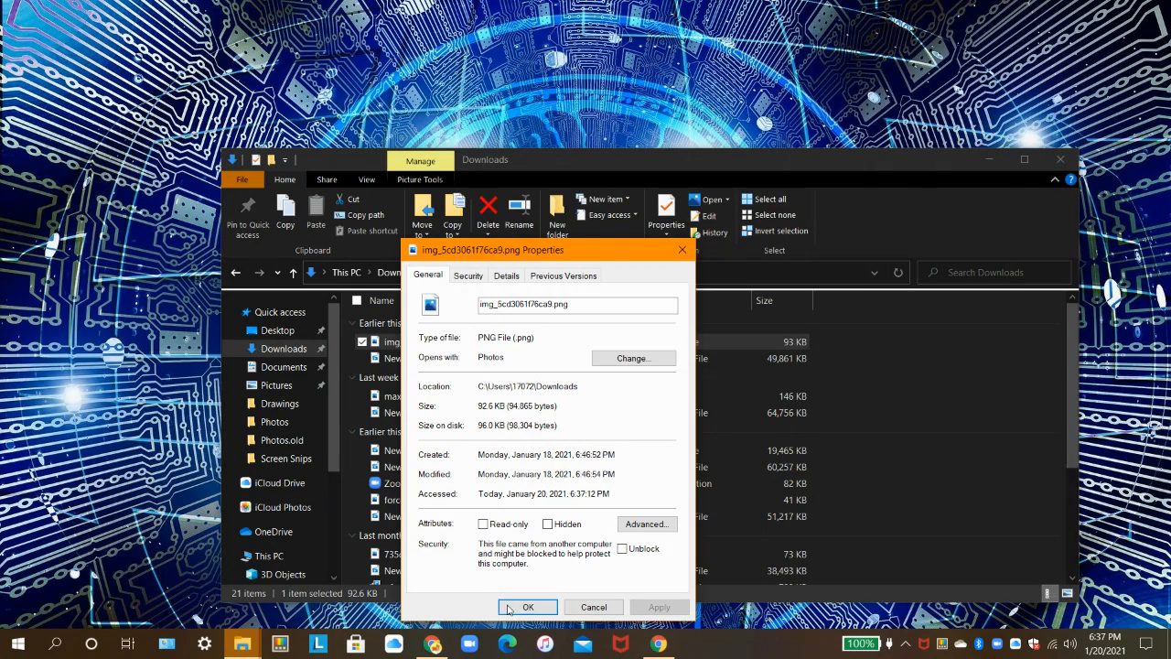
{"action": "left_click", "coordinate": [528, 606]}
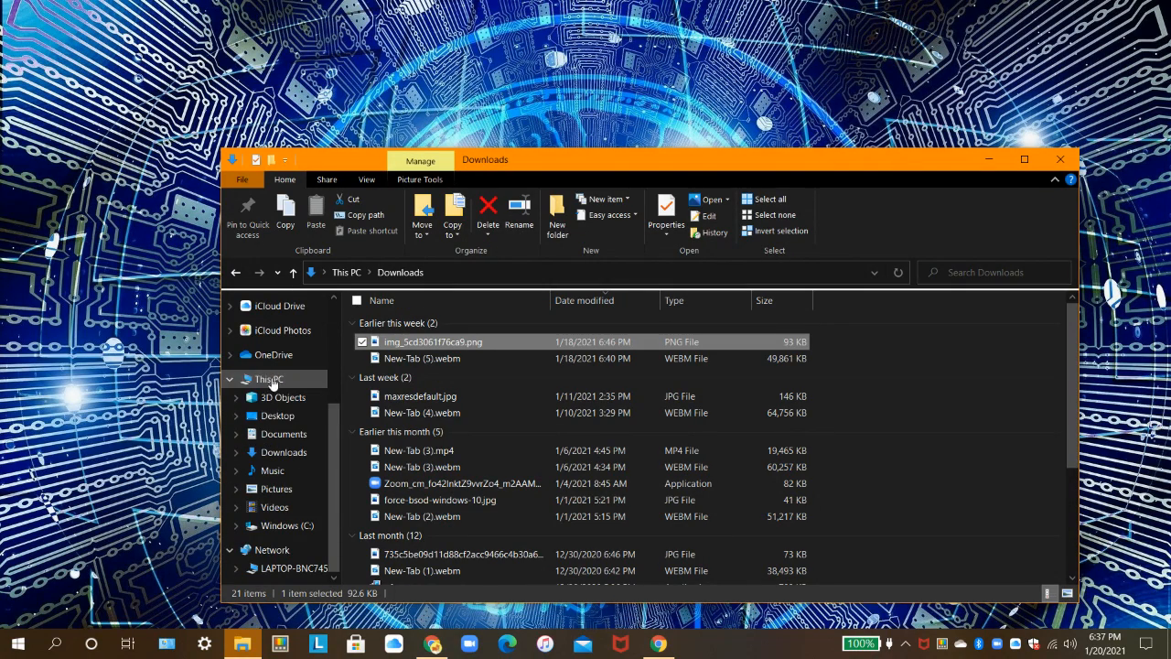
{"action": "left_click", "coordinate": [268, 378]}
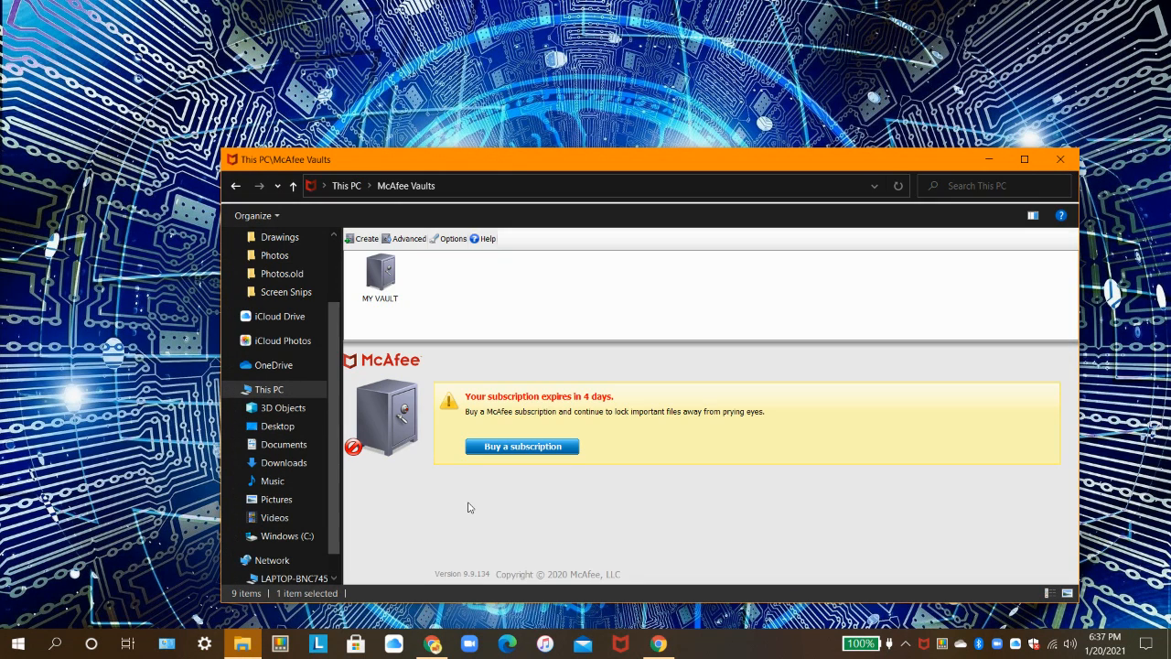
{"action": "left_click", "coordinate": [380, 274]}
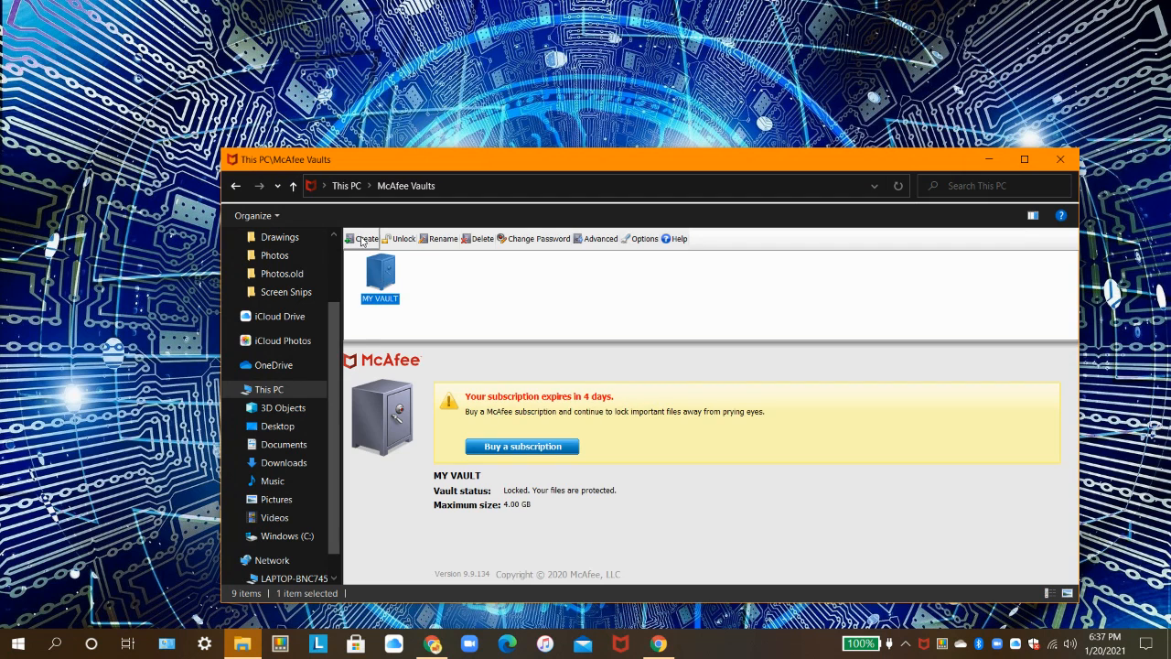
{"action": "left_click", "coordinate": [365, 239]}
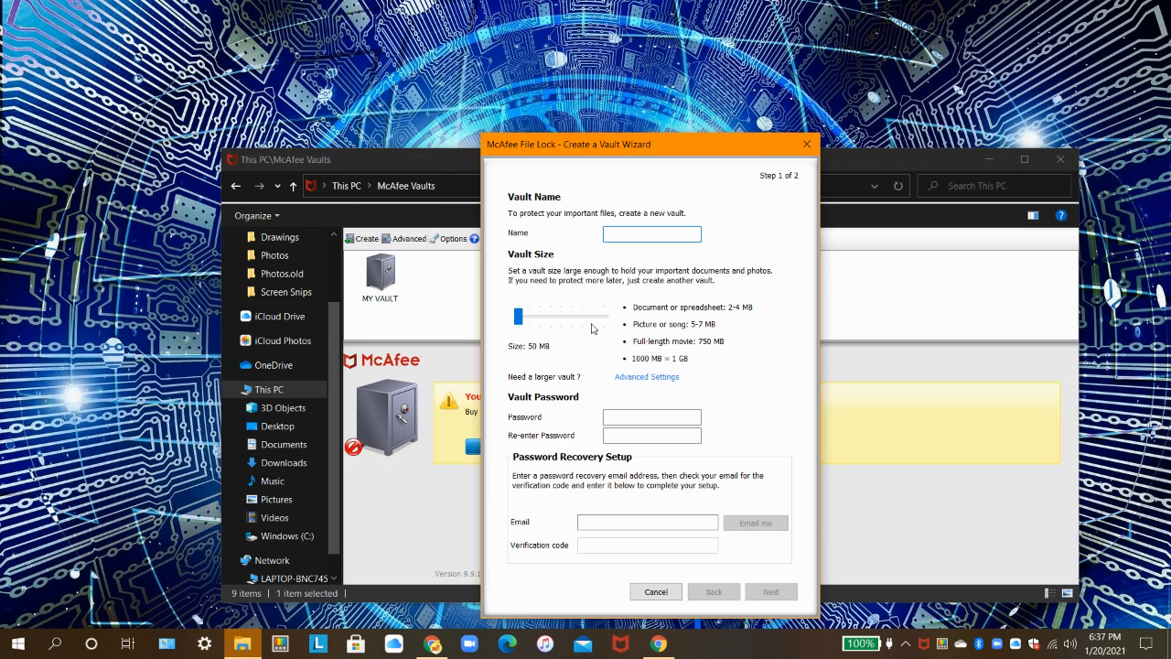
{"action": "left_click", "coordinate": [651, 234]}
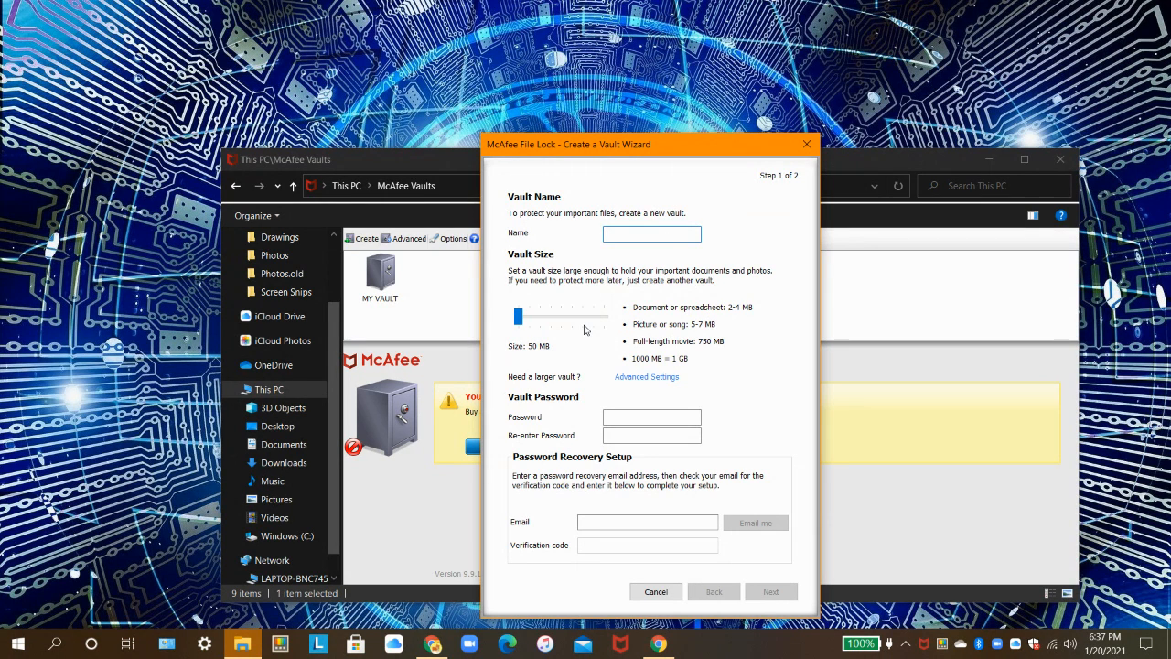
{"action": "left_click", "coordinate": [651, 417]}
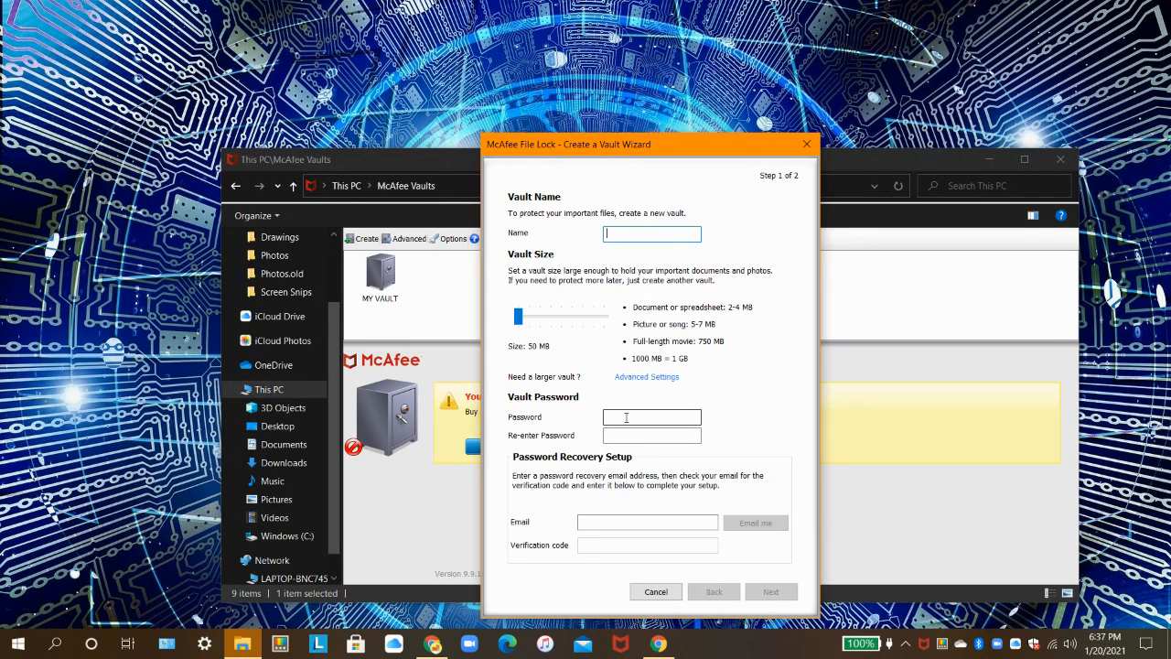
{"action": "left_click", "coordinate": [651, 417]}
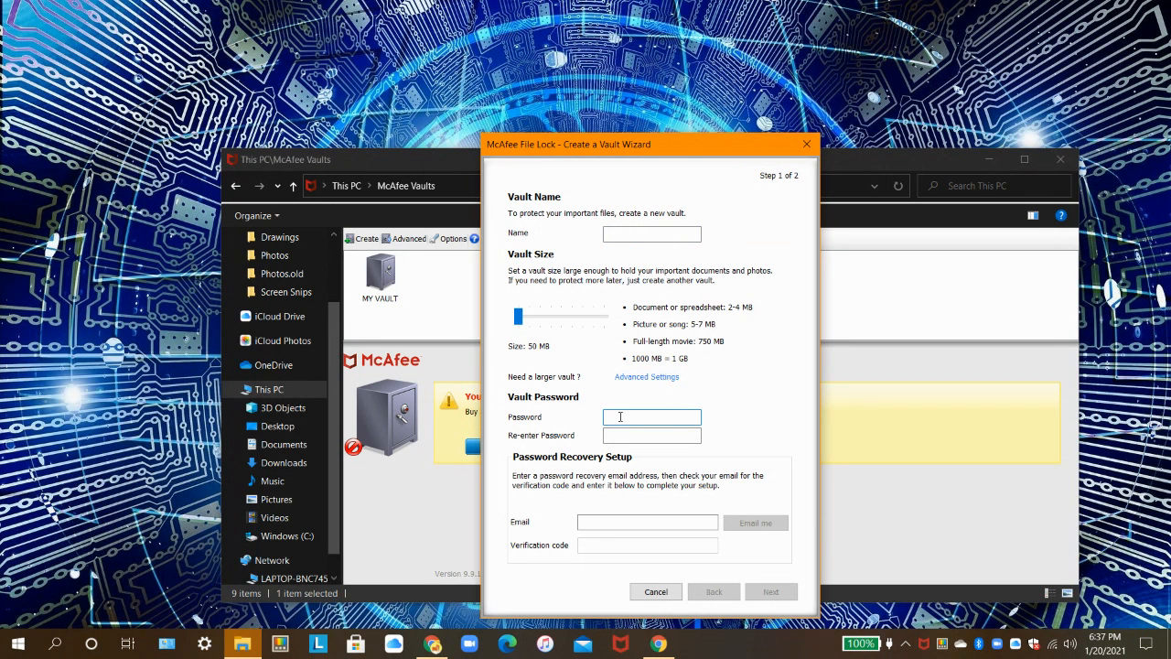
{"action": "left_click", "coordinate": [652, 417]}
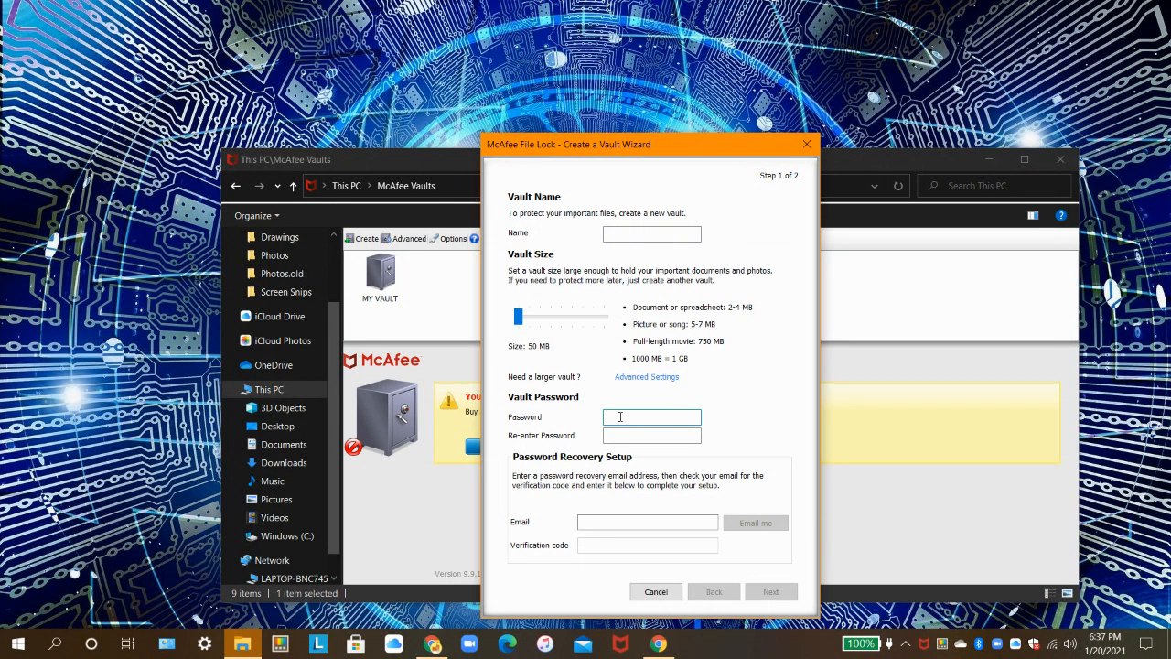
{"action": "left_click", "coordinate": [651, 434]}
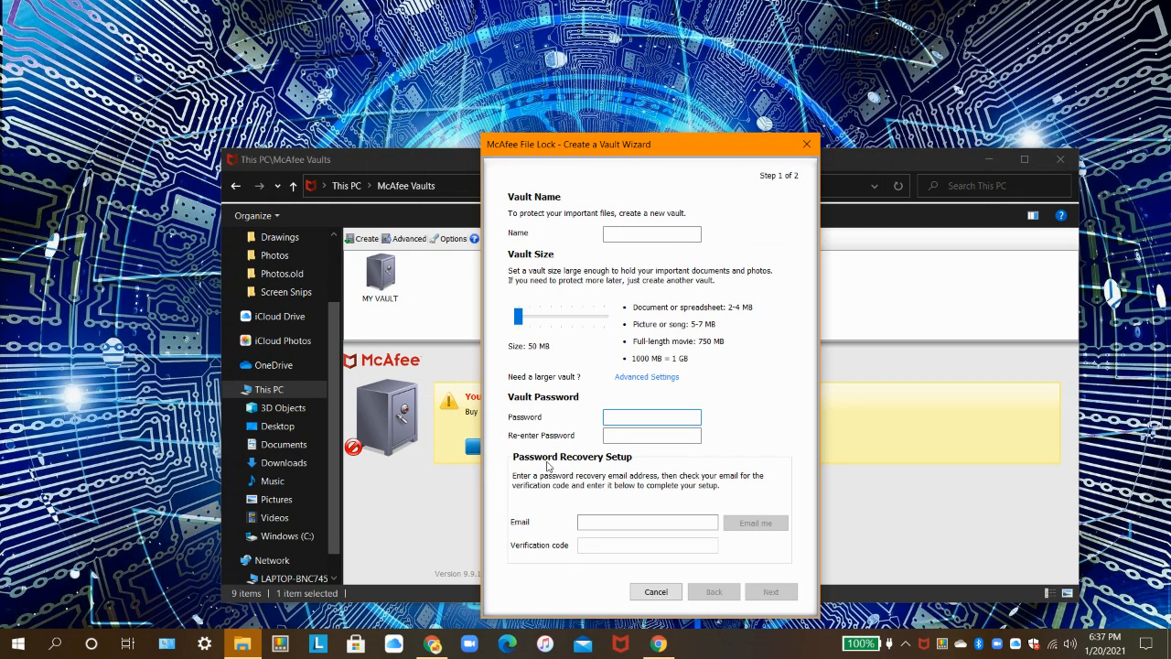
{"action": "left_click", "coordinate": [652, 416]}
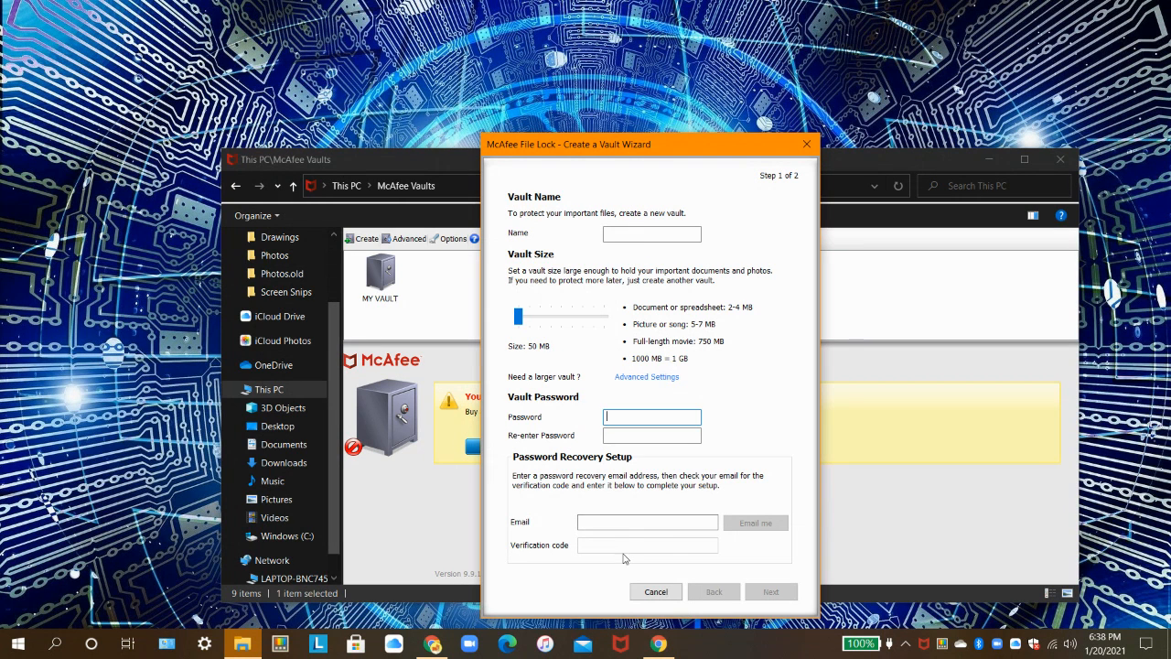
{"action": "left_click", "coordinate": [656, 591]}
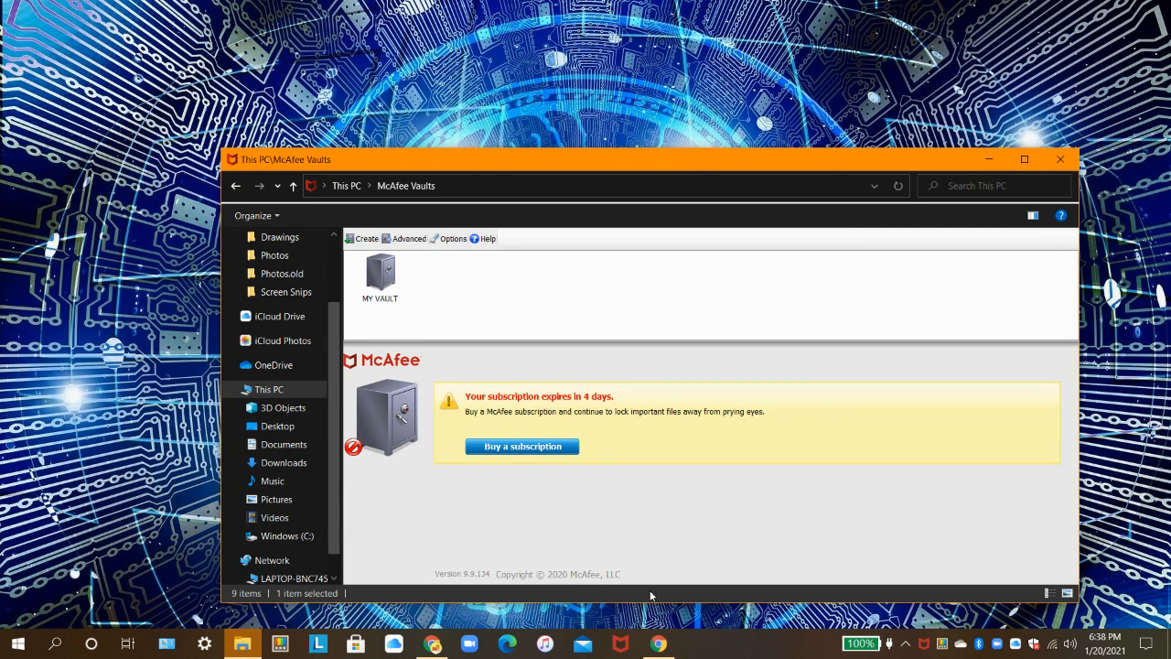
- Unlock MY VAULT with its password, mounting it as drive Z:
{"action": "left_click", "coordinate": [379, 274]}
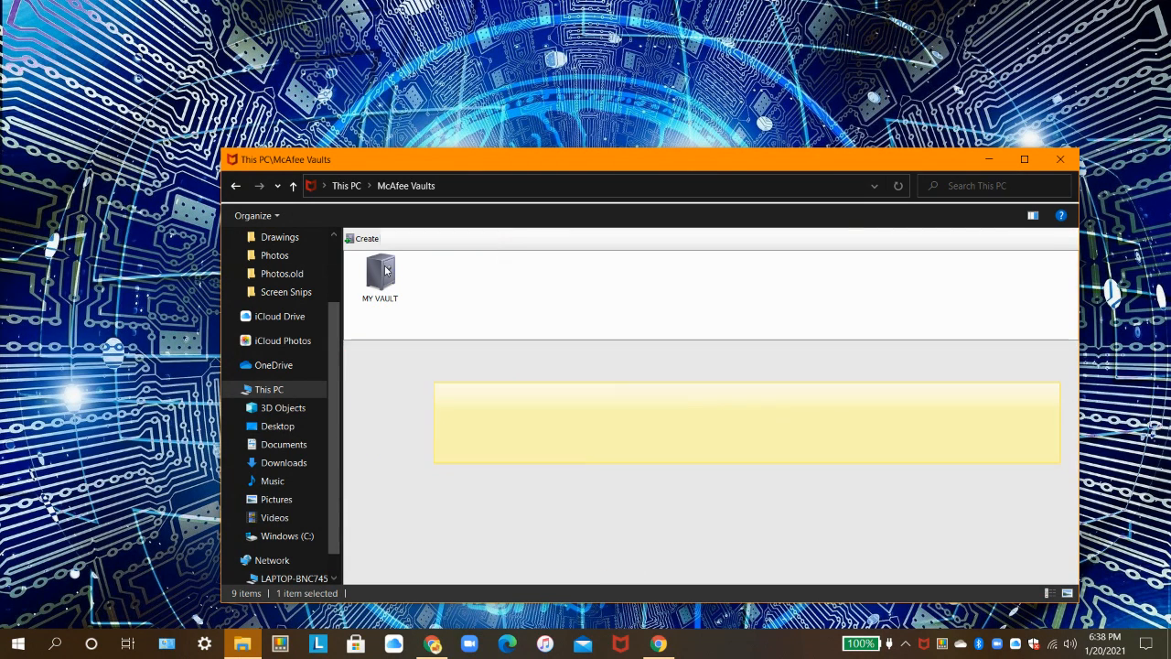
{"action": "left_click", "coordinate": [380, 275]}
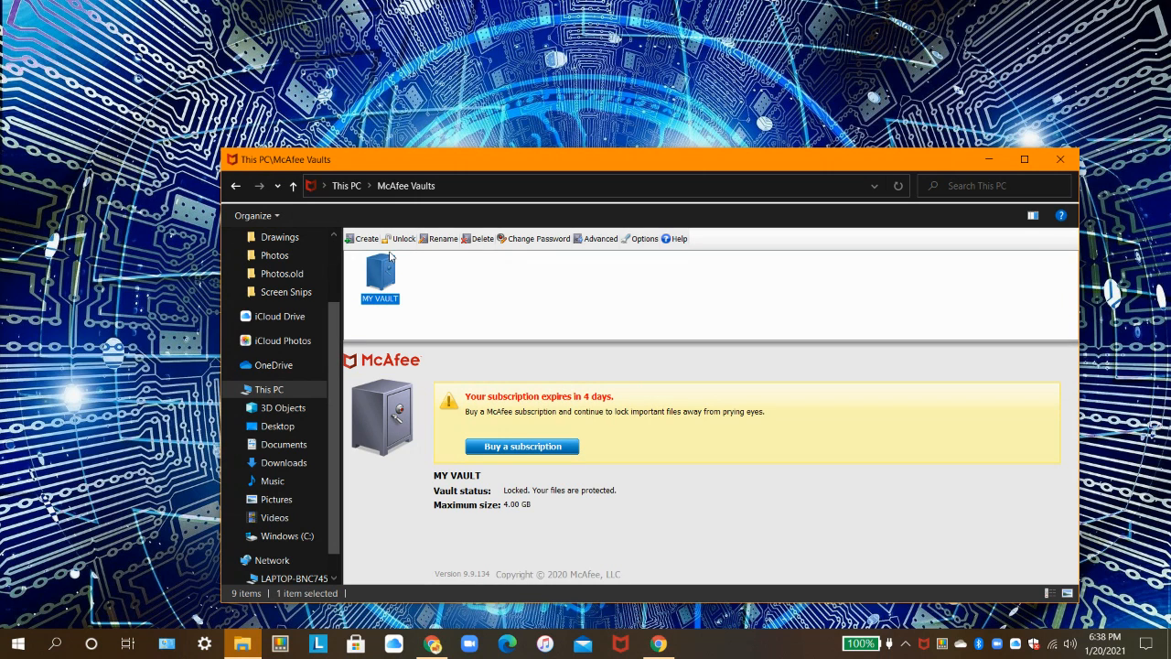
{"action": "left_click", "coordinate": [402, 238]}
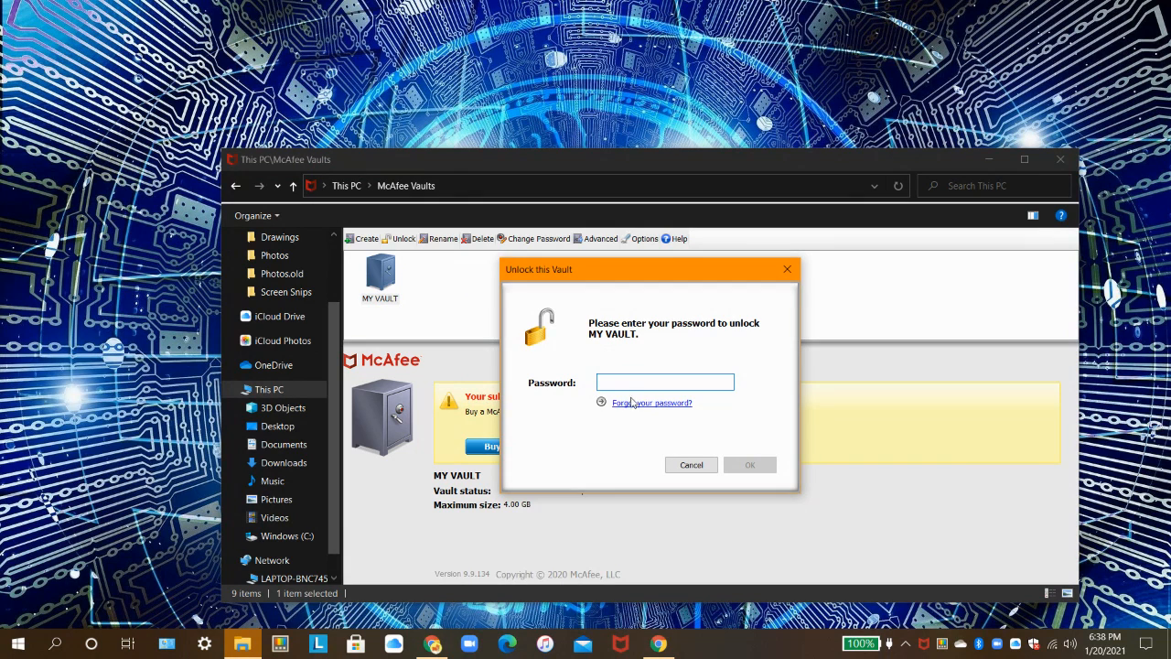
{"action": "mouse_move", "coordinate": [652, 402]}
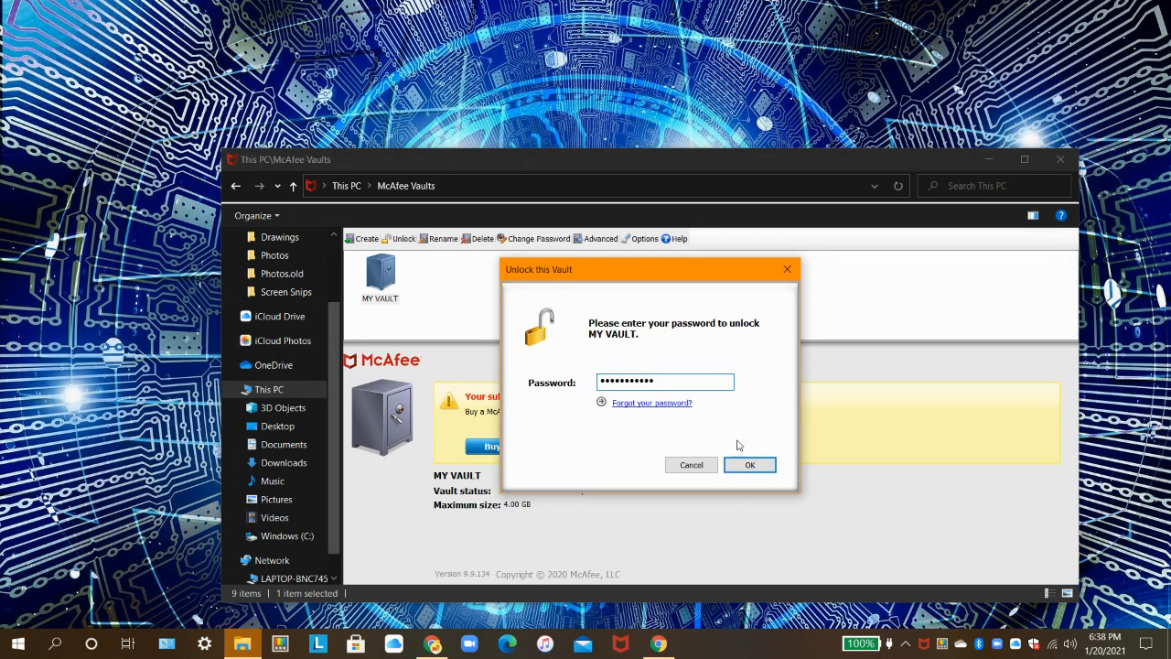
{"action": "left_click", "coordinate": [749, 465]}
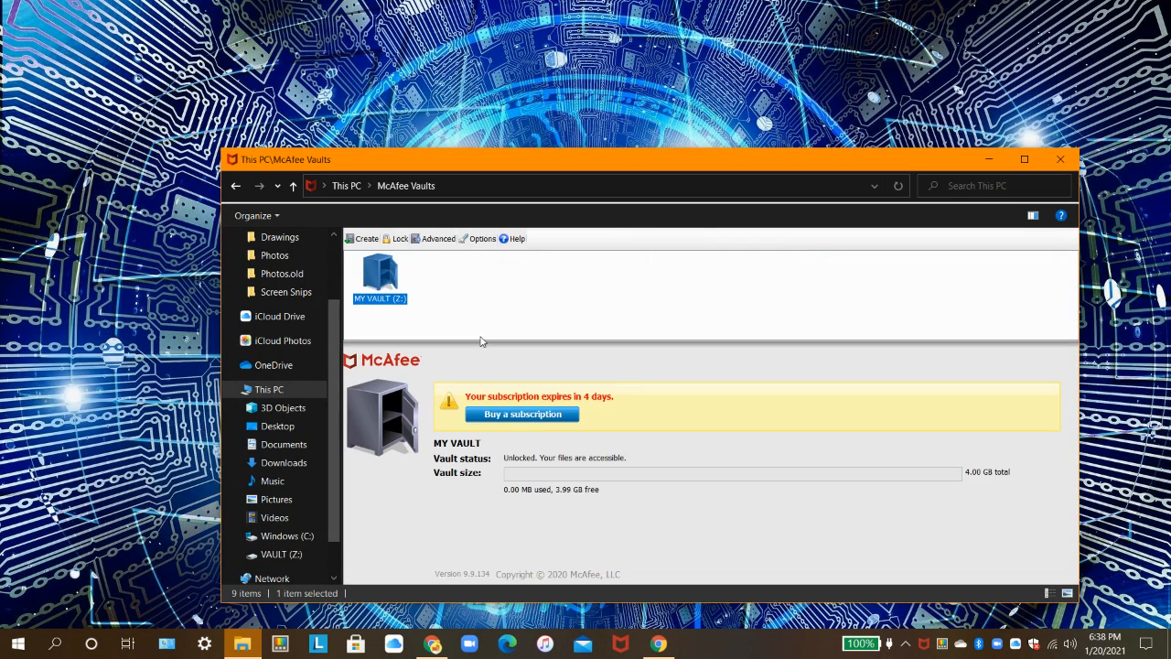
{"action": "mouse_move", "coordinate": [475, 334]}
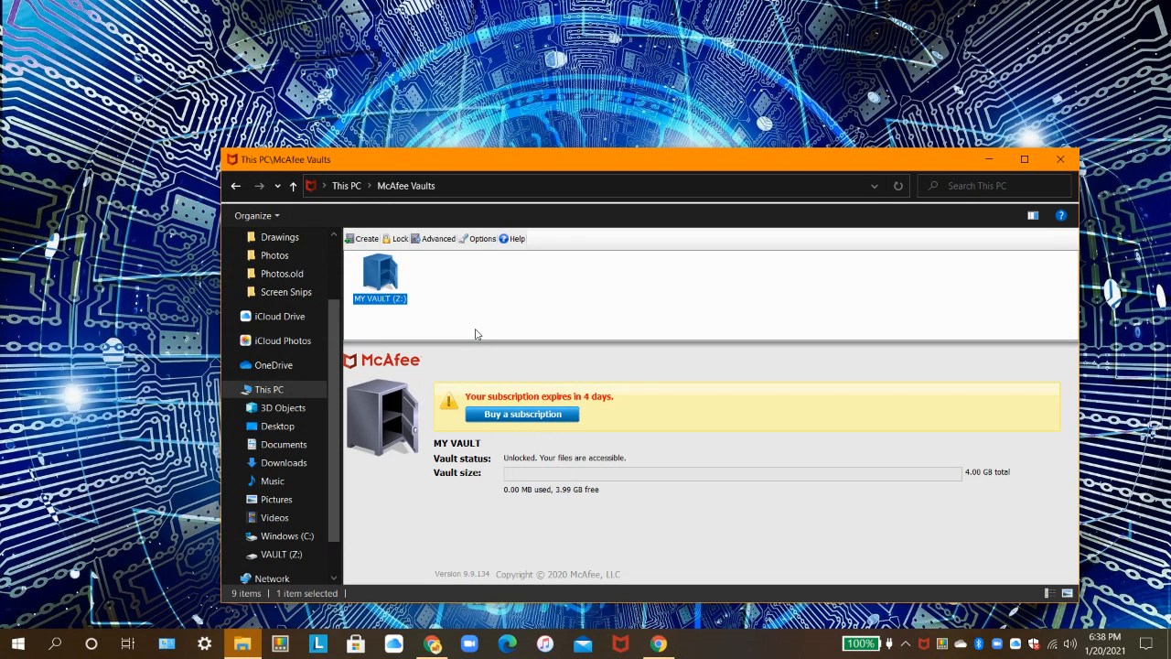
{"action": "mouse_move", "coordinate": [394, 242]}
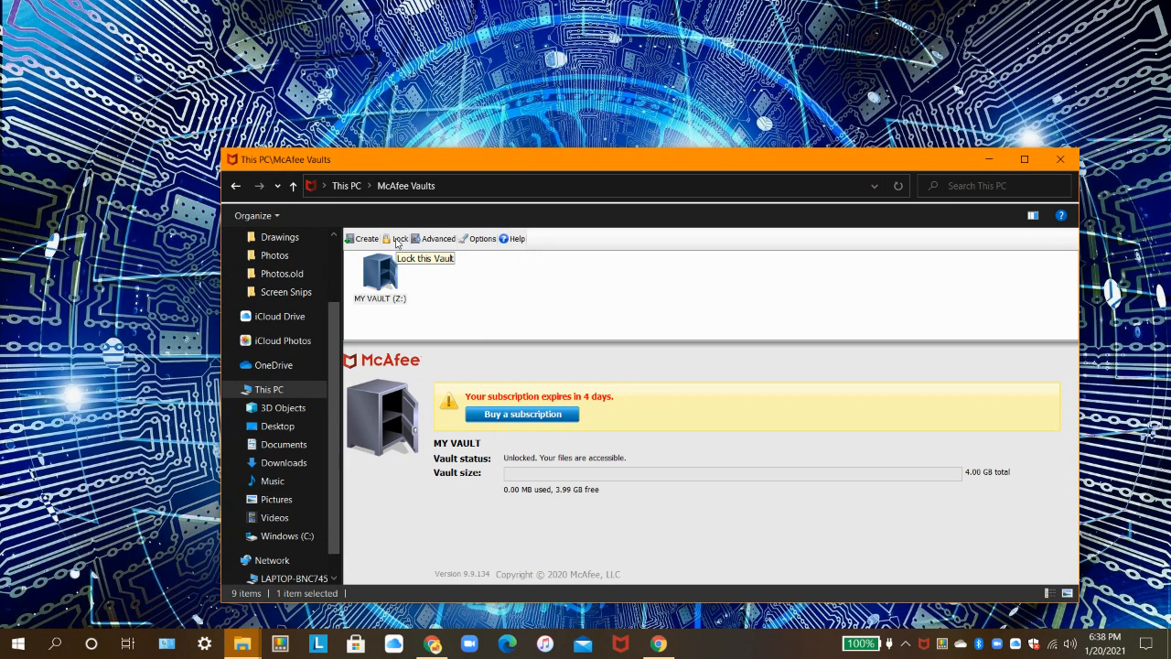
- Lock the unlocked MY VAULT (Z:) from the toolbar
{"action": "left_click", "coordinate": [399, 239]}
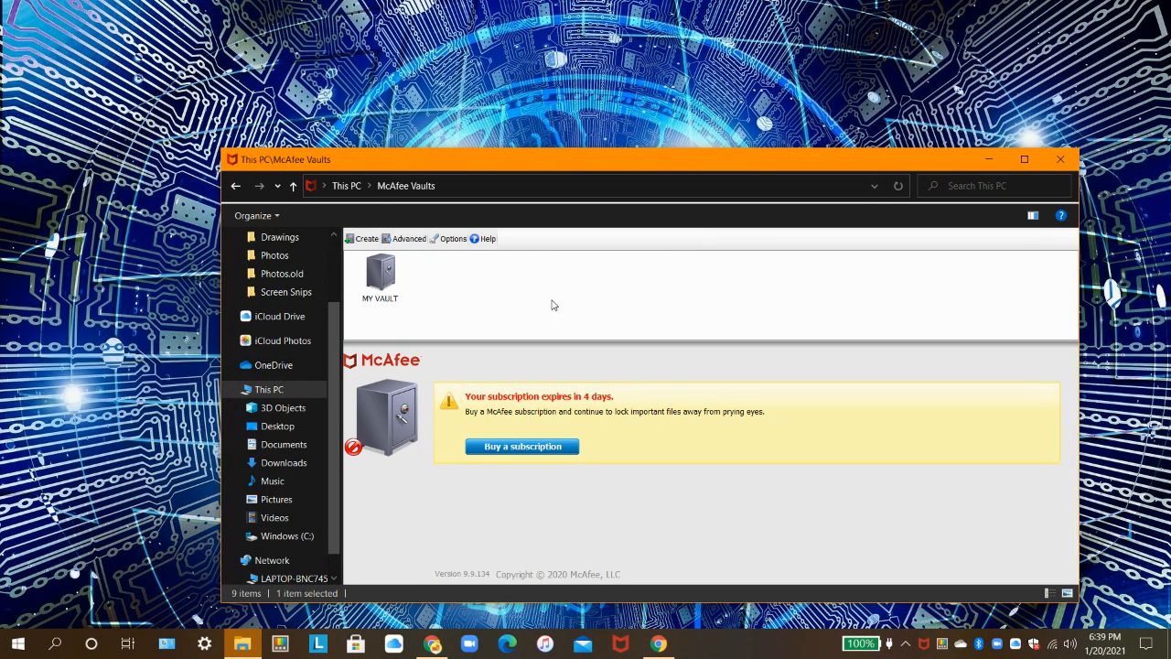
{"action": "left_click", "coordinate": [453, 237]}
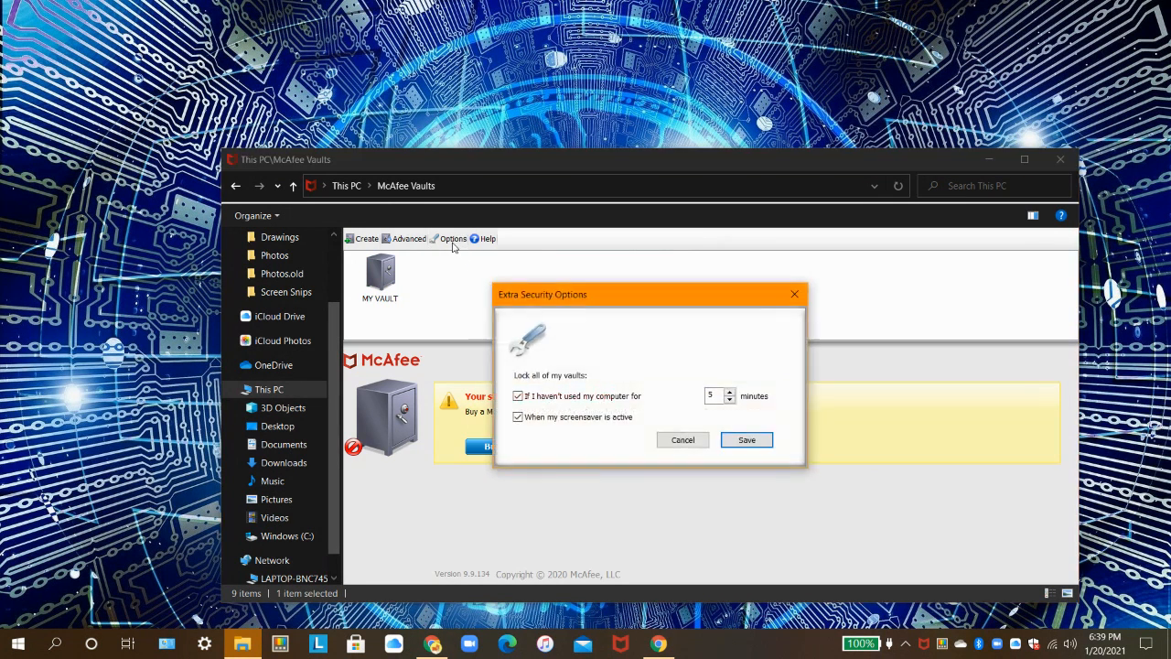
{"action": "mouse_move", "coordinate": [561, 332]}
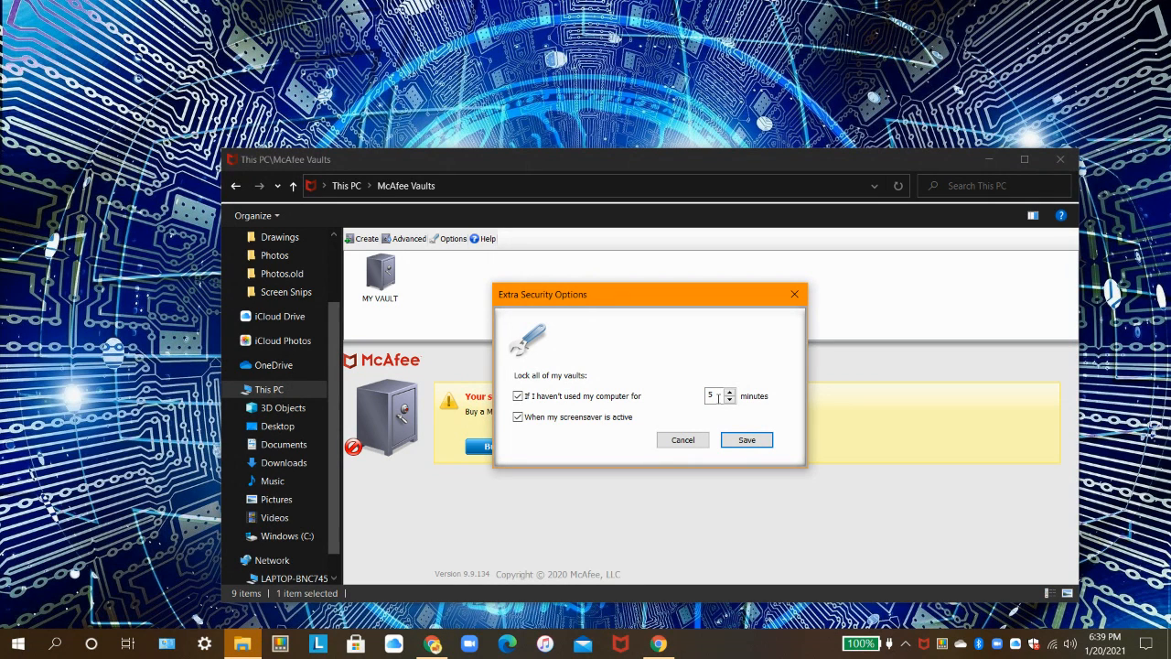
{"action": "left_click", "coordinate": [518, 416]}
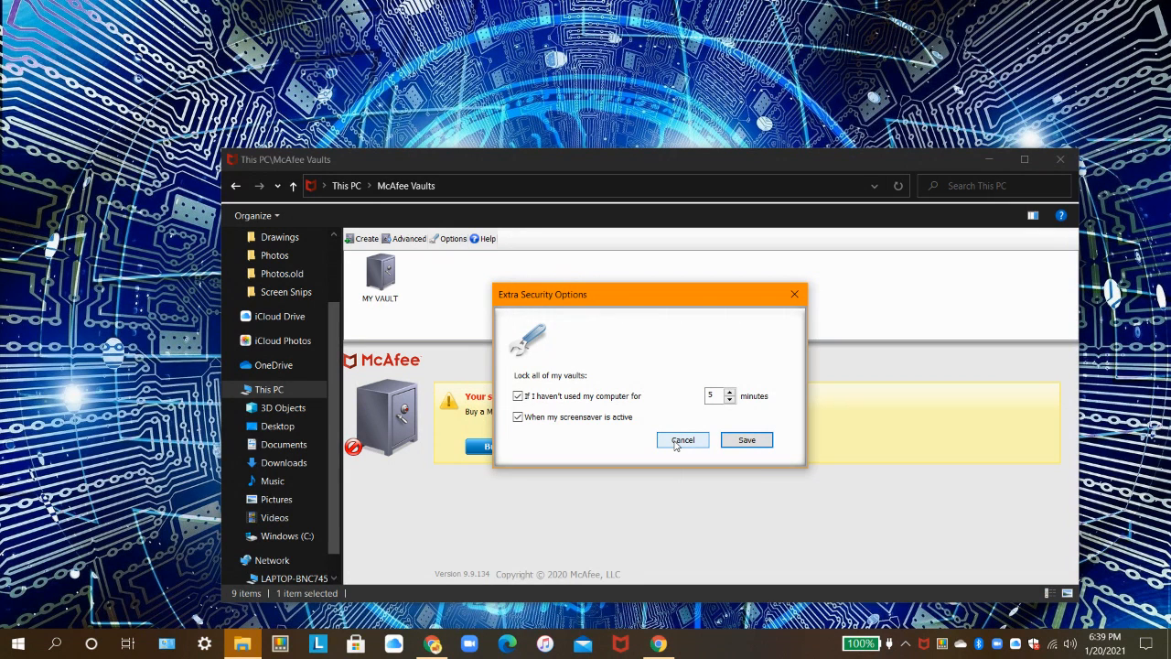
{"action": "left_click", "coordinate": [683, 440]}
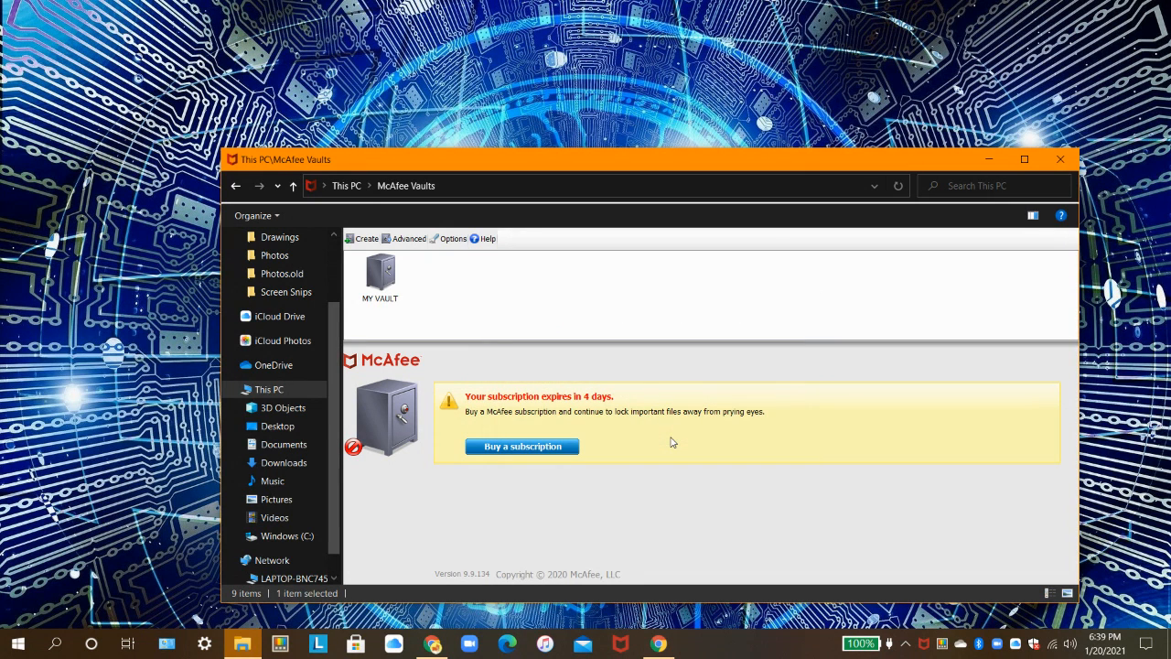